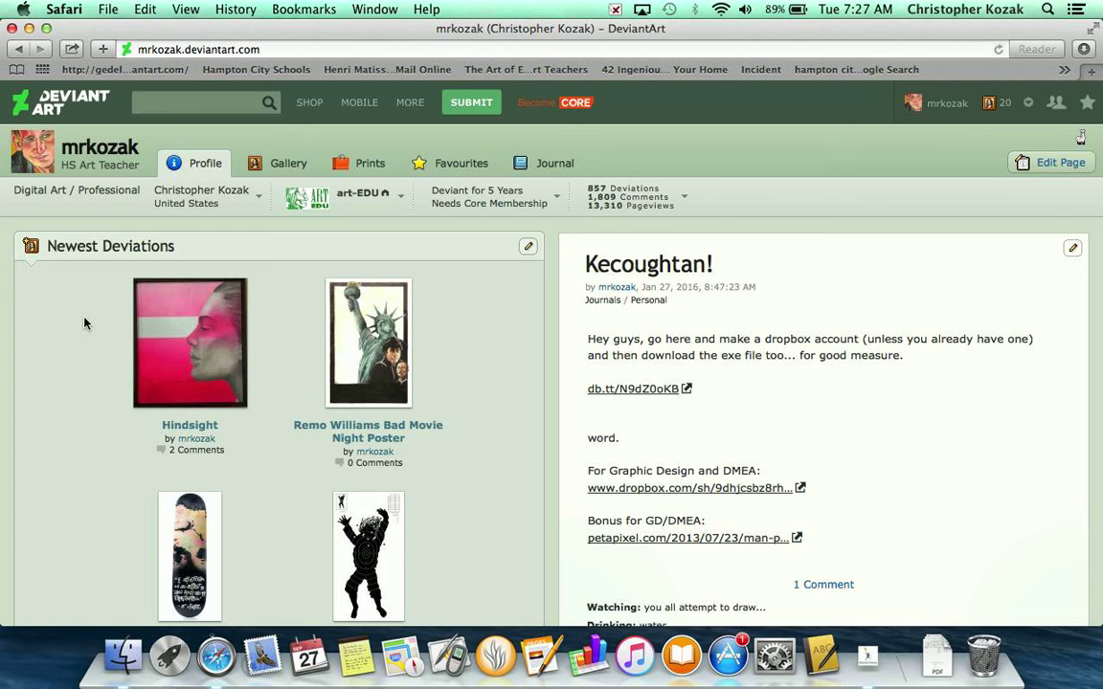
# Step: Open the group dropdown on the mrkozak profile to show art-EDU
pyautogui.click(963, 102)
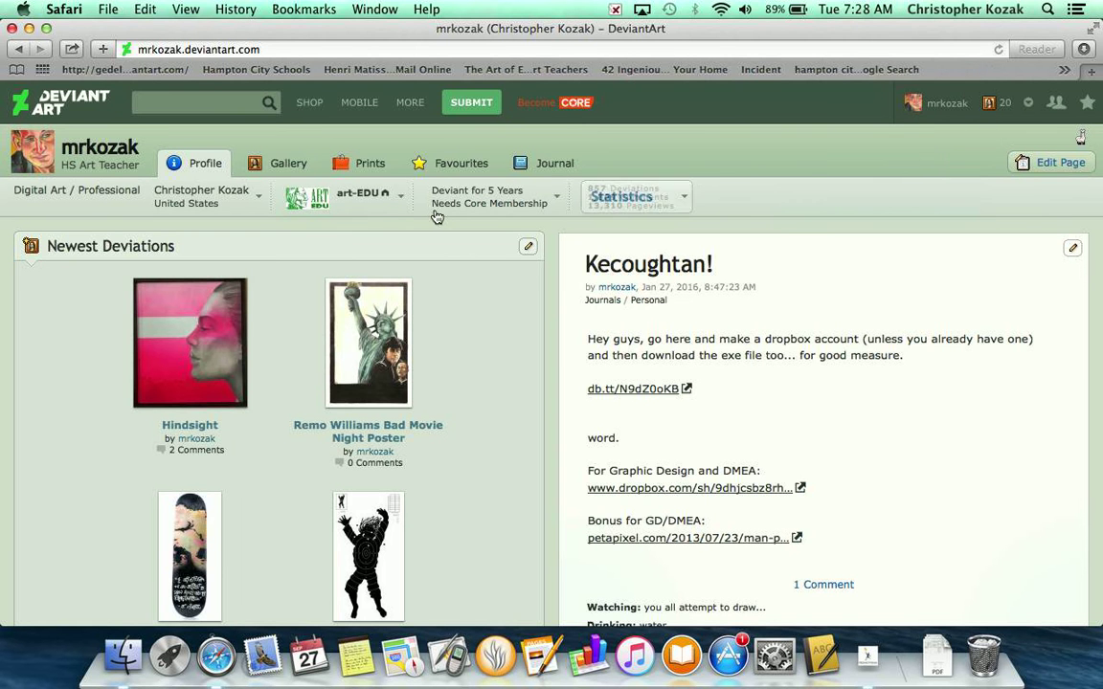
pyautogui.click(370, 195)
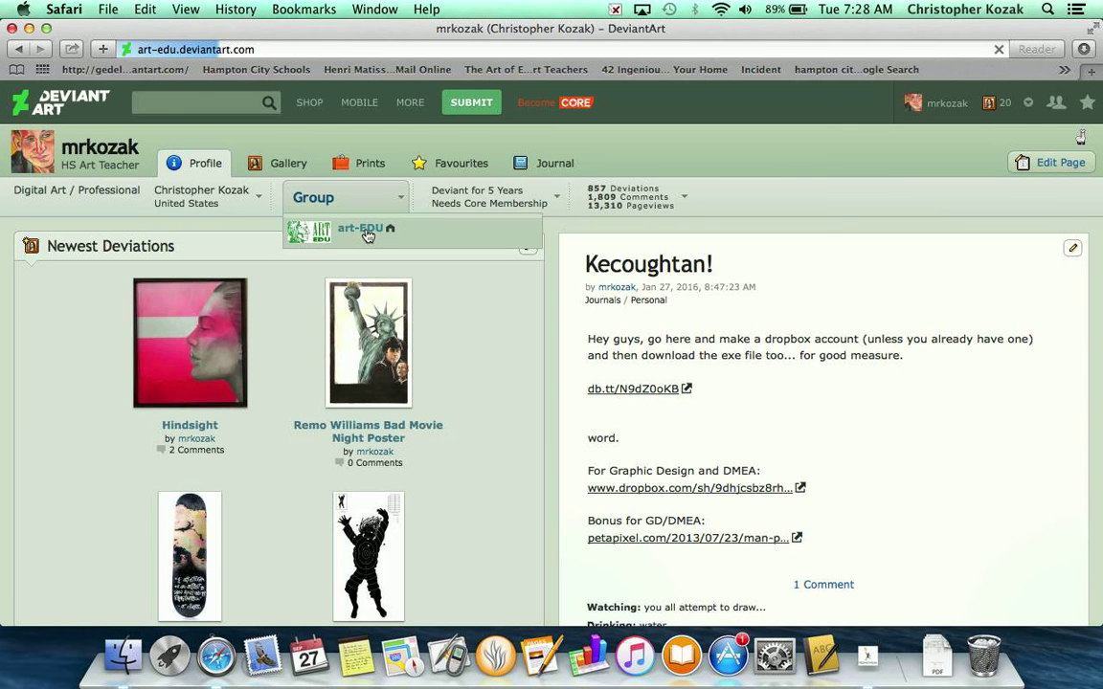
# Step: Visit the art-EDU group page, then go back to the mrkozak profile
pyautogui.click(365, 228)
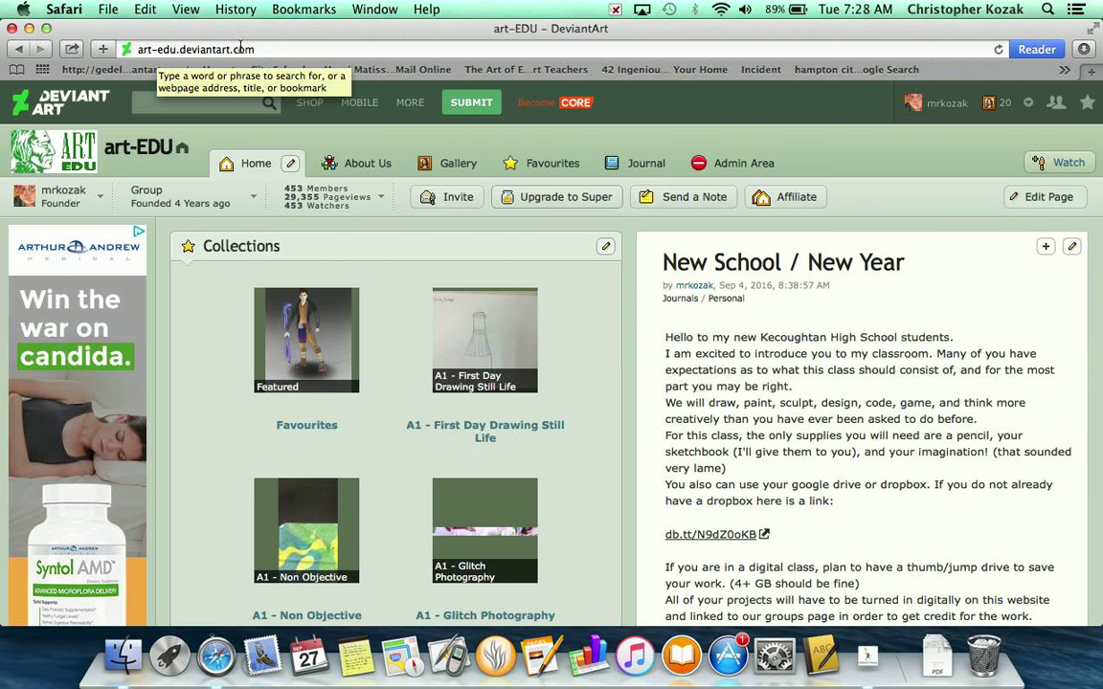
pyautogui.moveTo(407, 259)
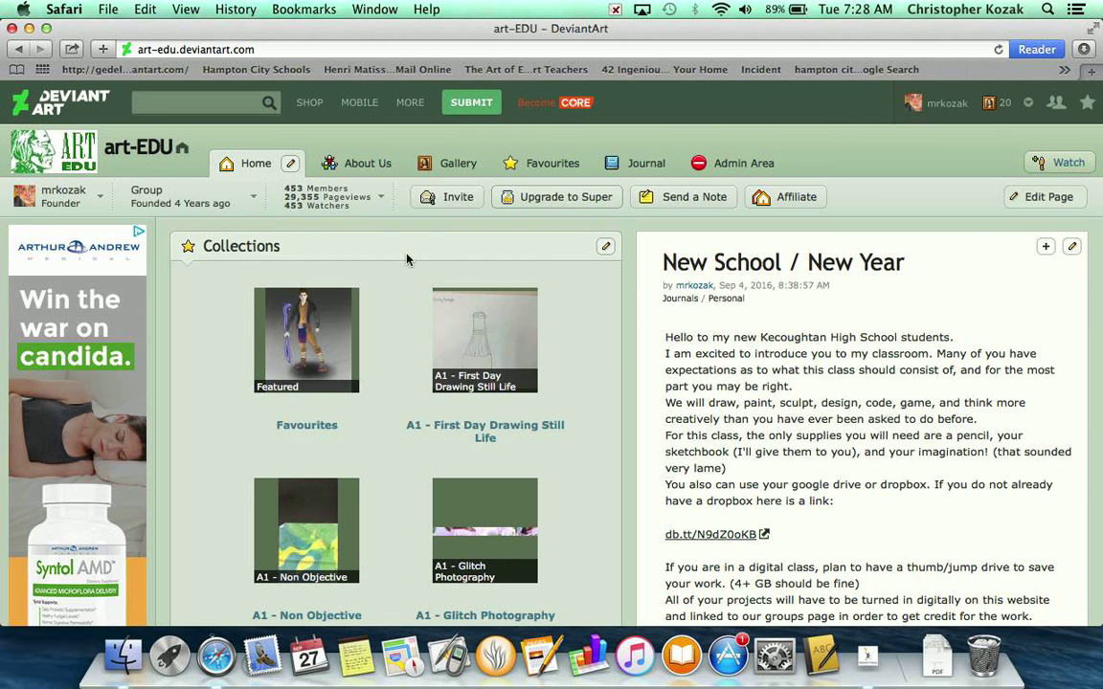
pyautogui.moveTo(329, 163)
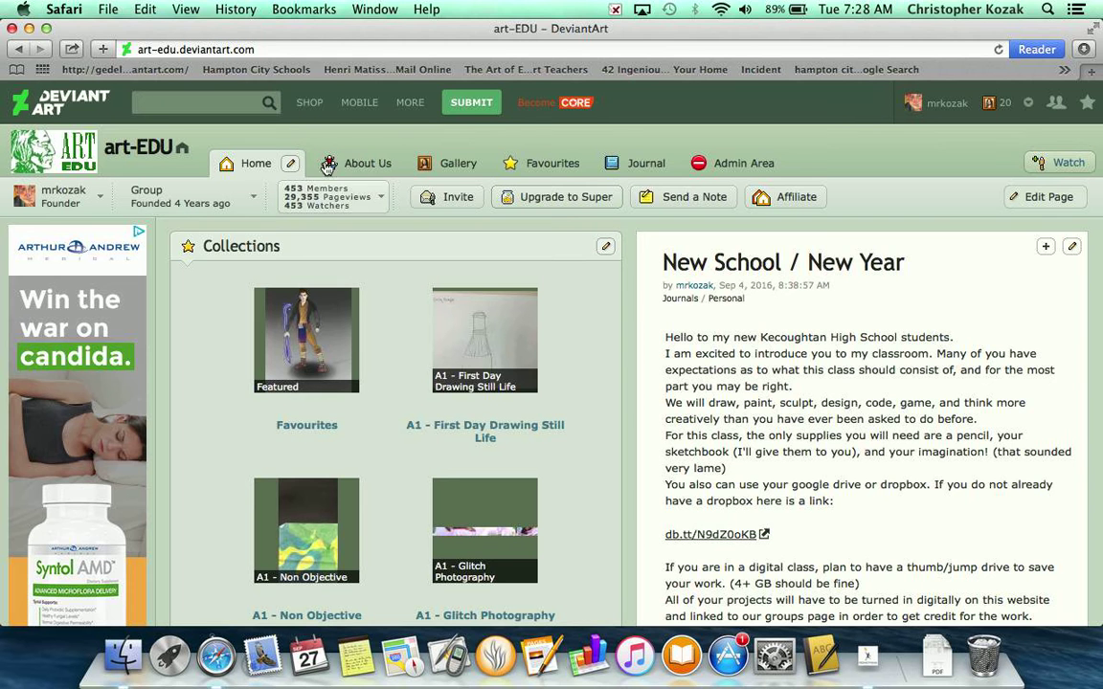
pyautogui.moveTo(383, 269)
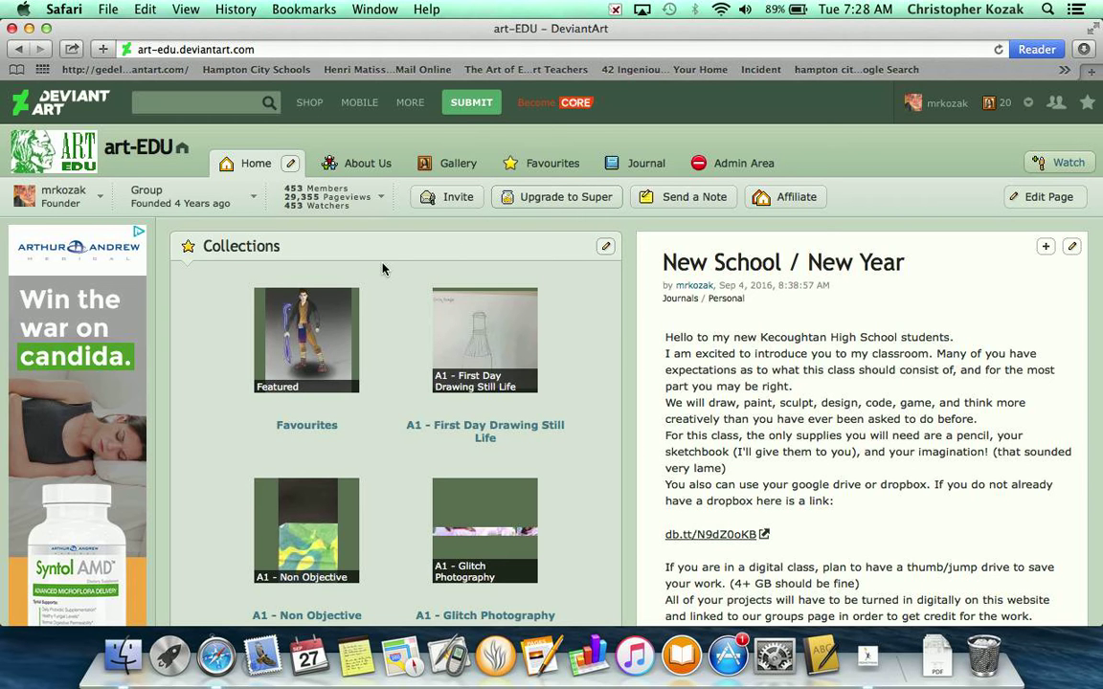
pyautogui.moveTo(366, 246)
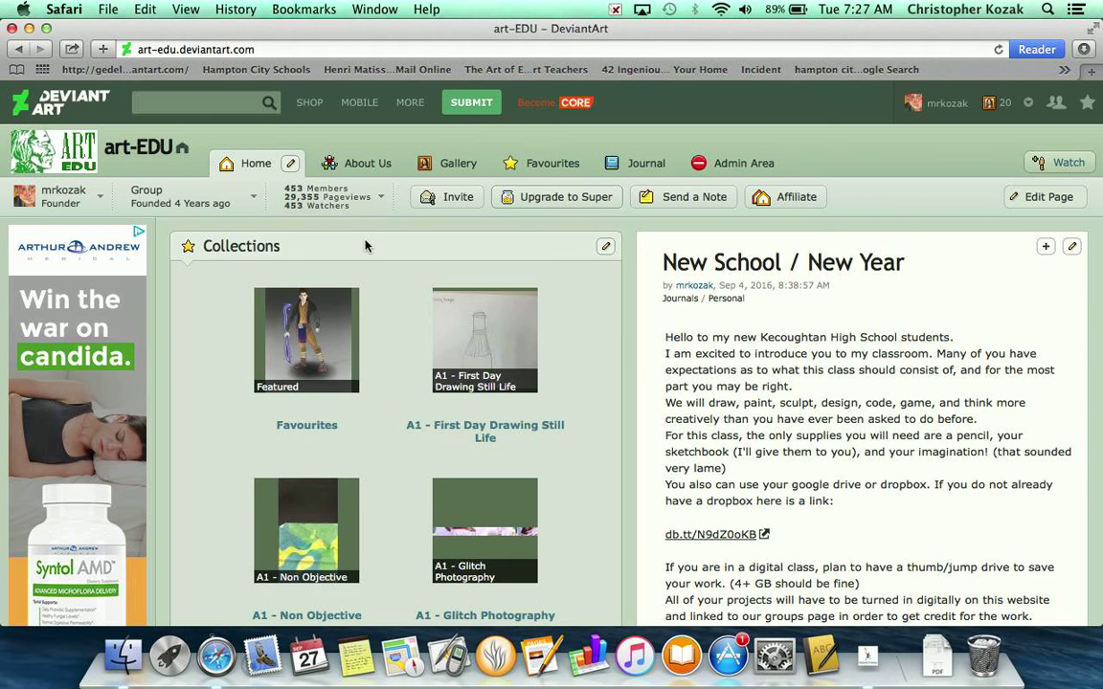
pyautogui.moveTo(403, 309)
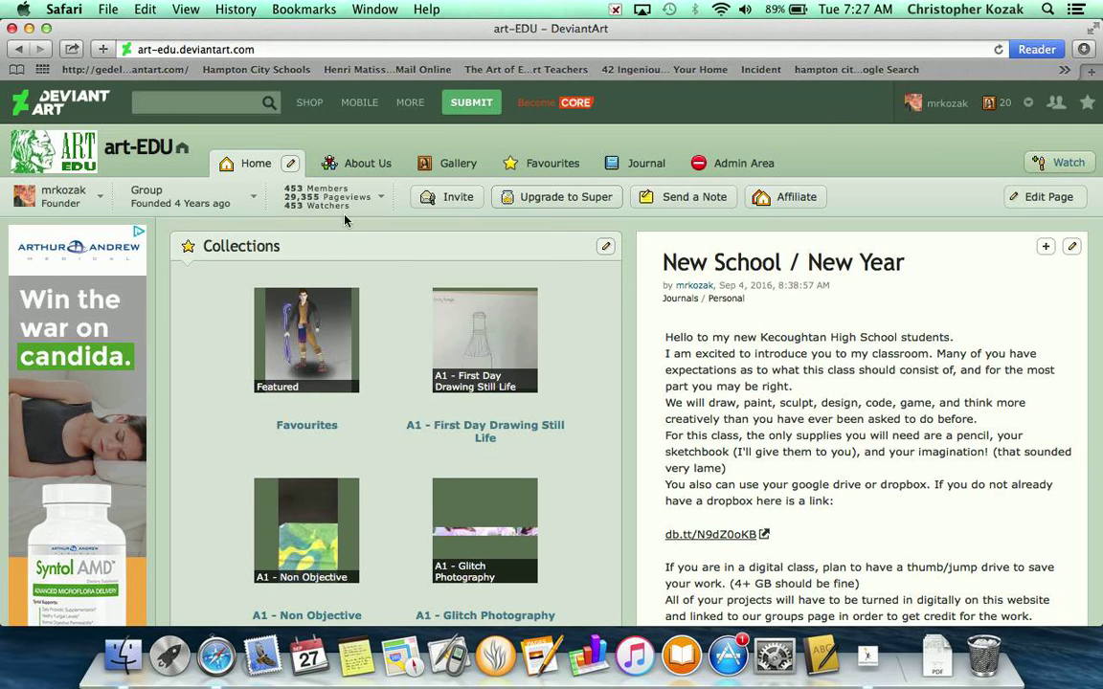
pyautogui.moveTo(381, 248)
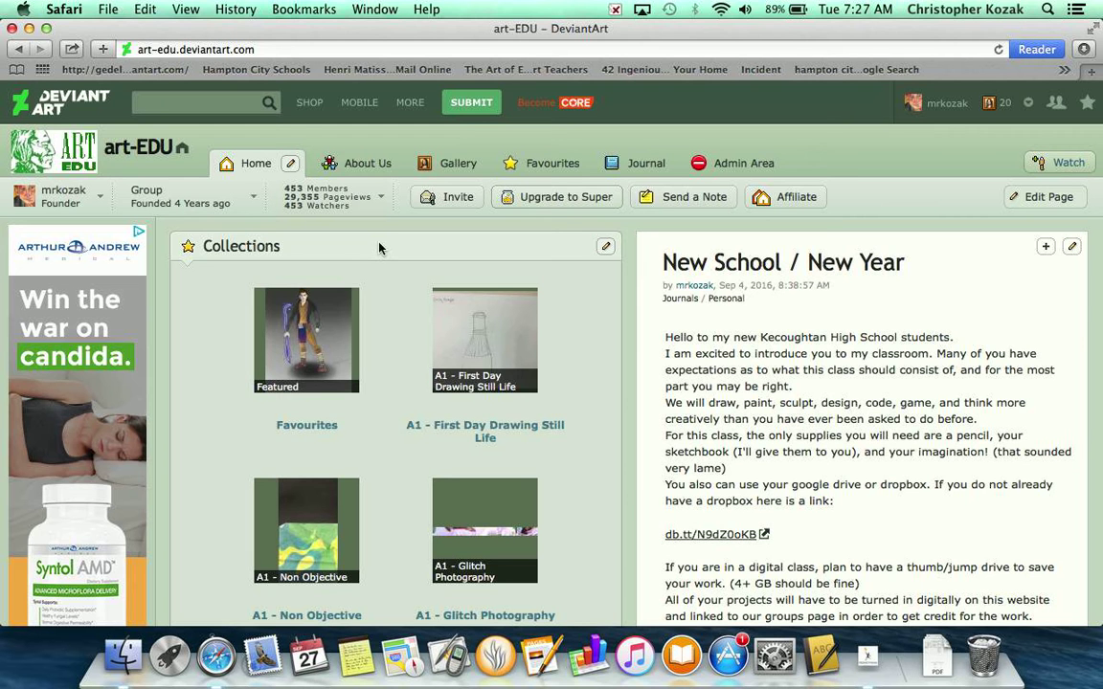
pyautogui.moveTo(972, 109)
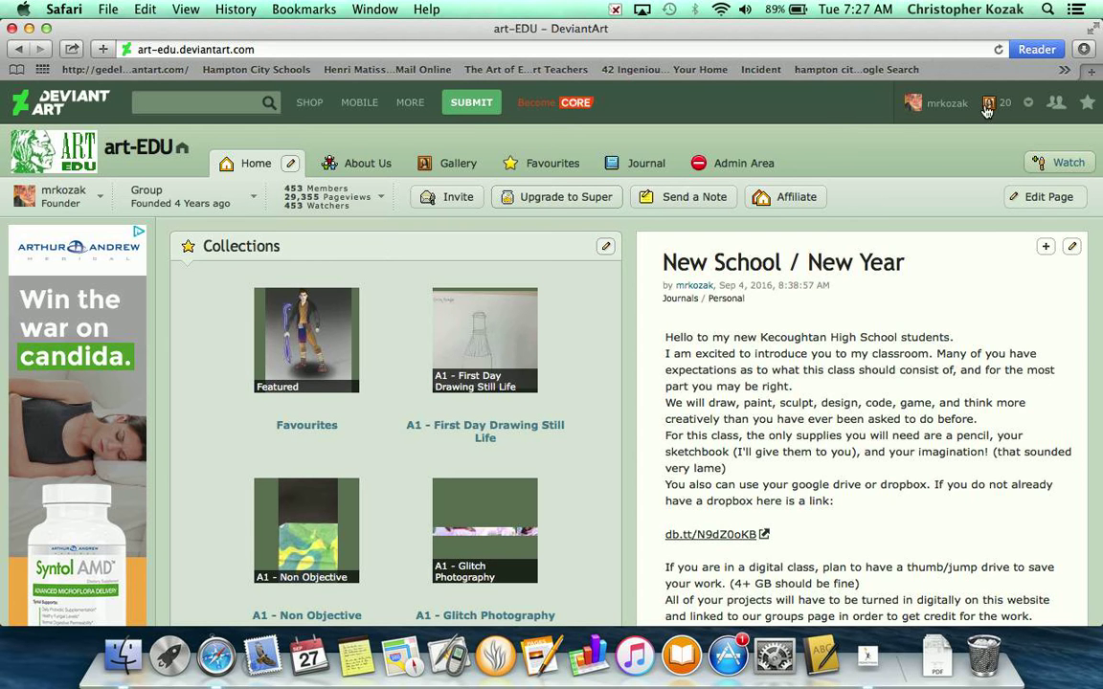
pyautogui.click(945, 103)
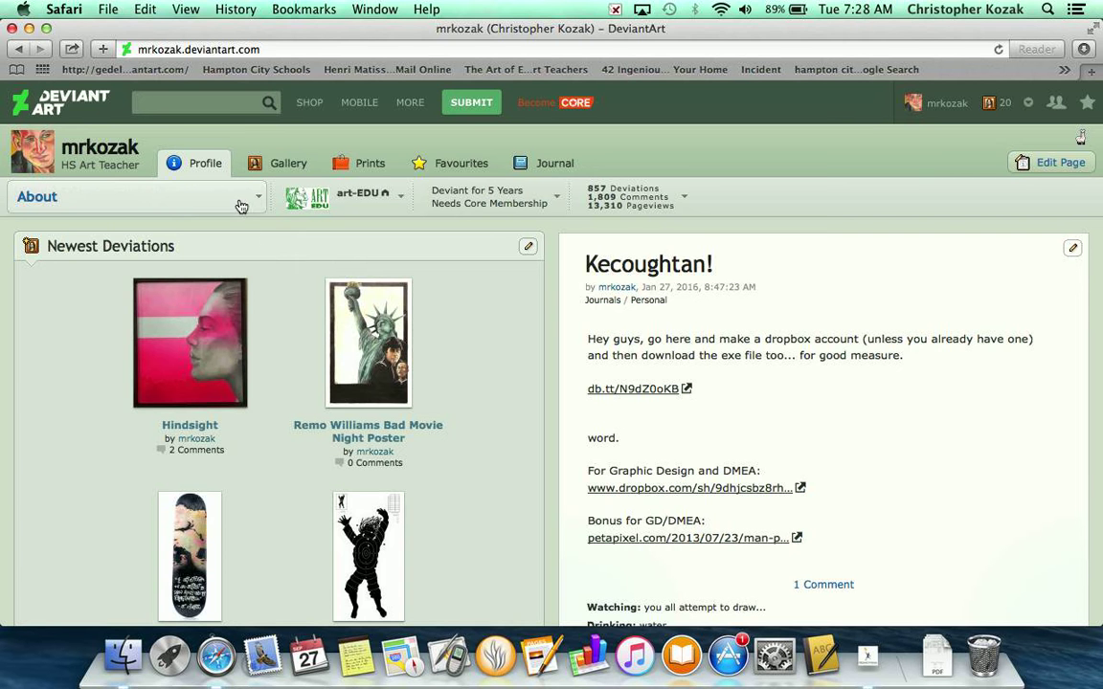
pyautogui.moveTo(156, 190)
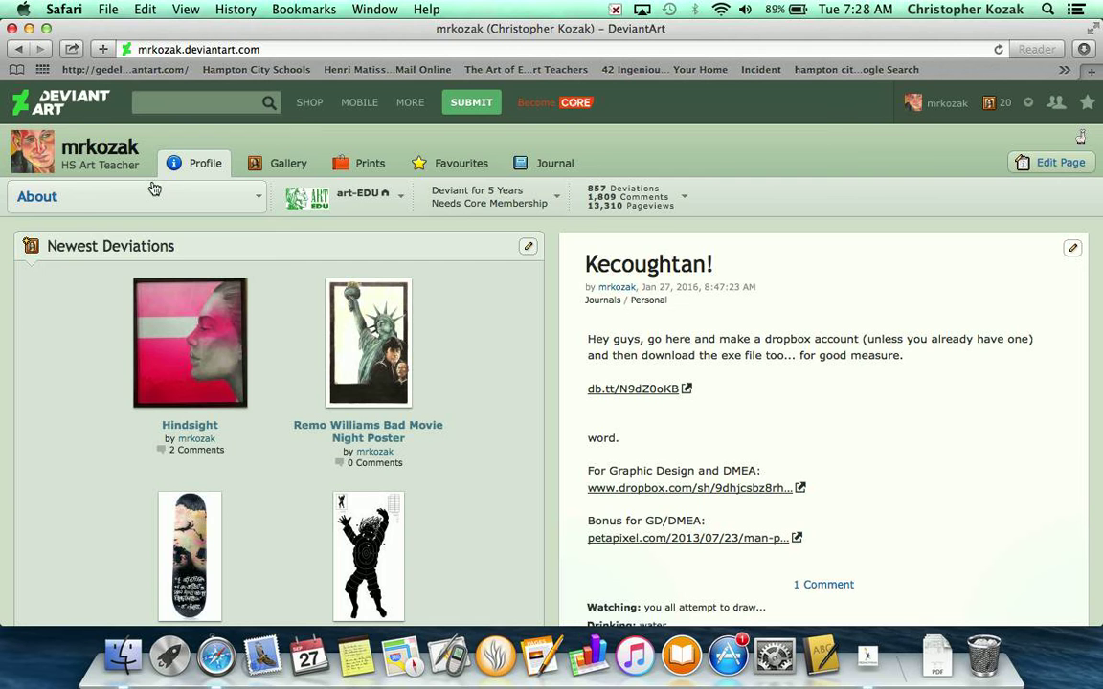
# Step: Edit the profile's About details so the real name shows only a surname, and save
pyautogui.click(139, 197)
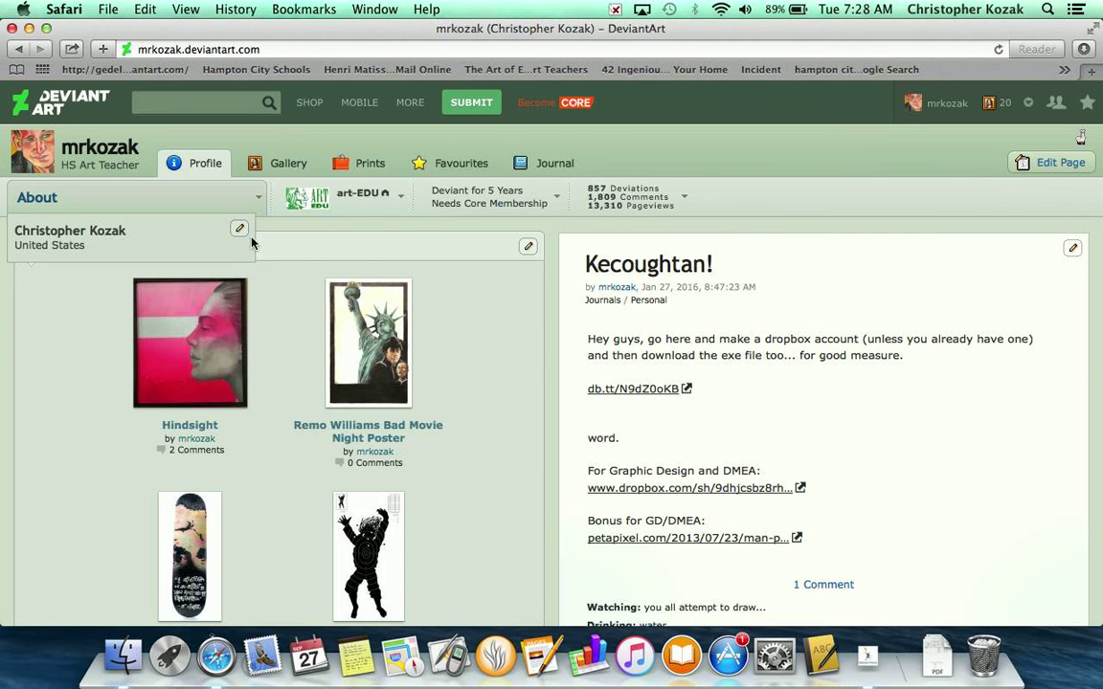
pyautogui.click(238, 229)
pyautogui.write('Kozak')
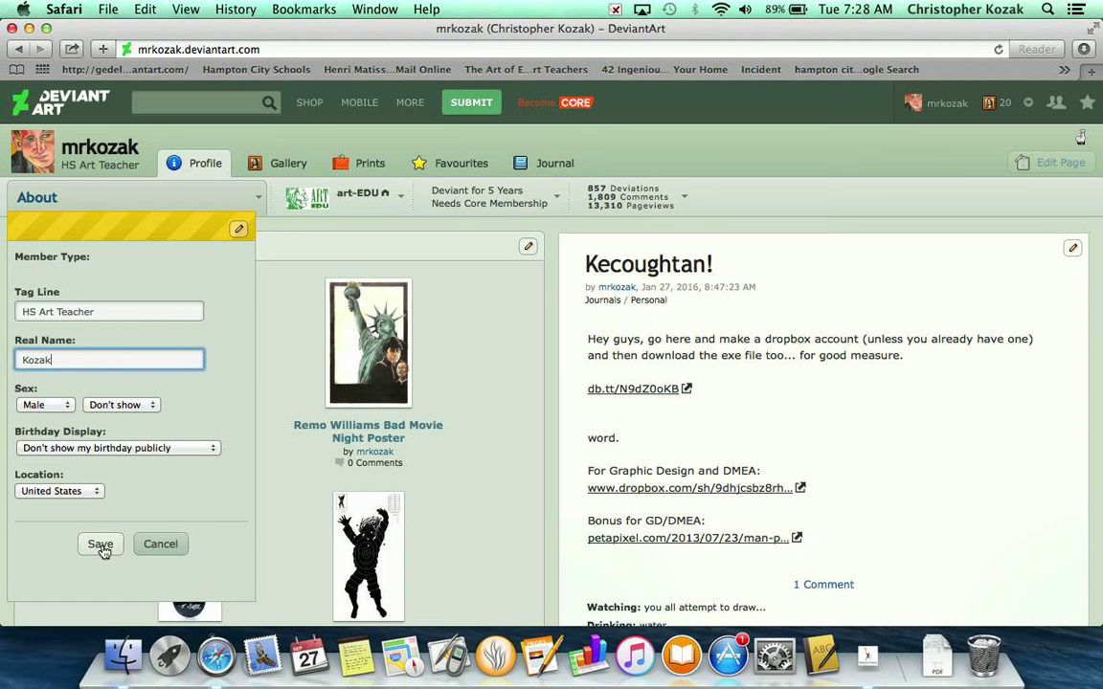
pyautogui.click(99, 545)
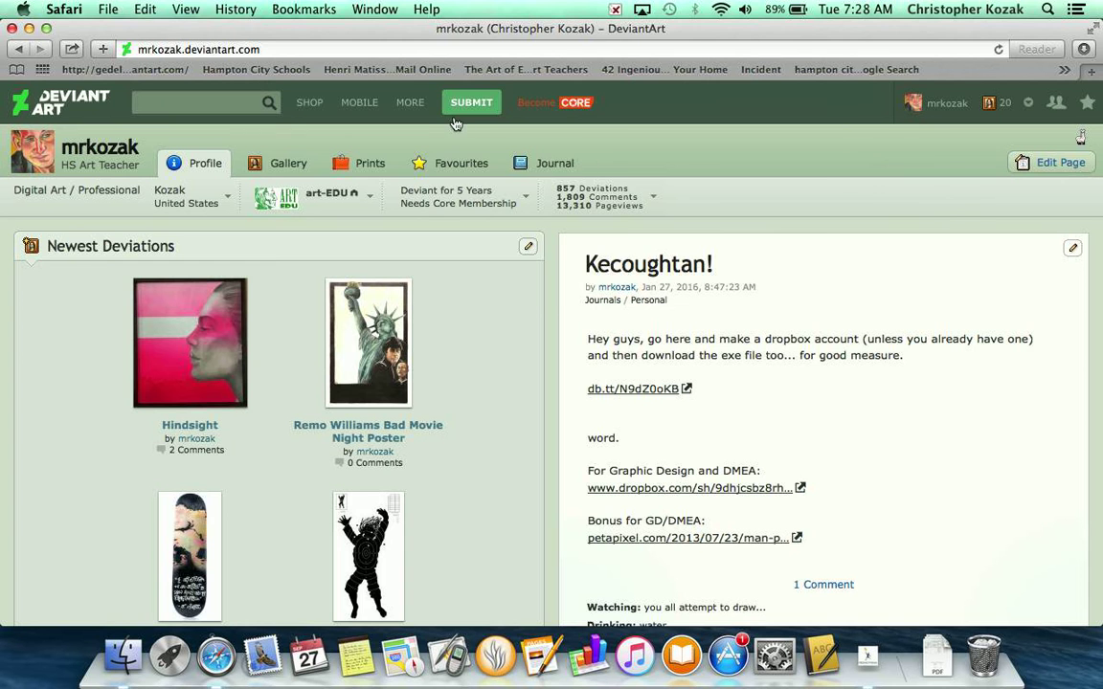
# Step: Choose Submit Art from the SUBMIT menu to start a new deviation
pyautogui.click(471, 102)
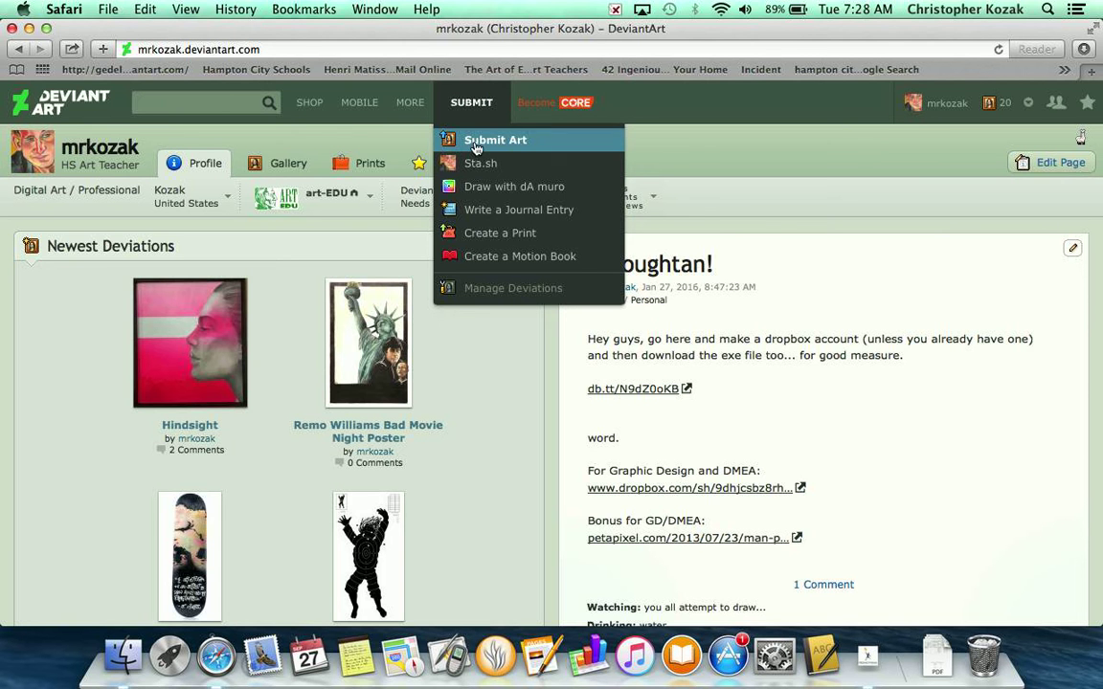
pyautogui.click(494, 140)
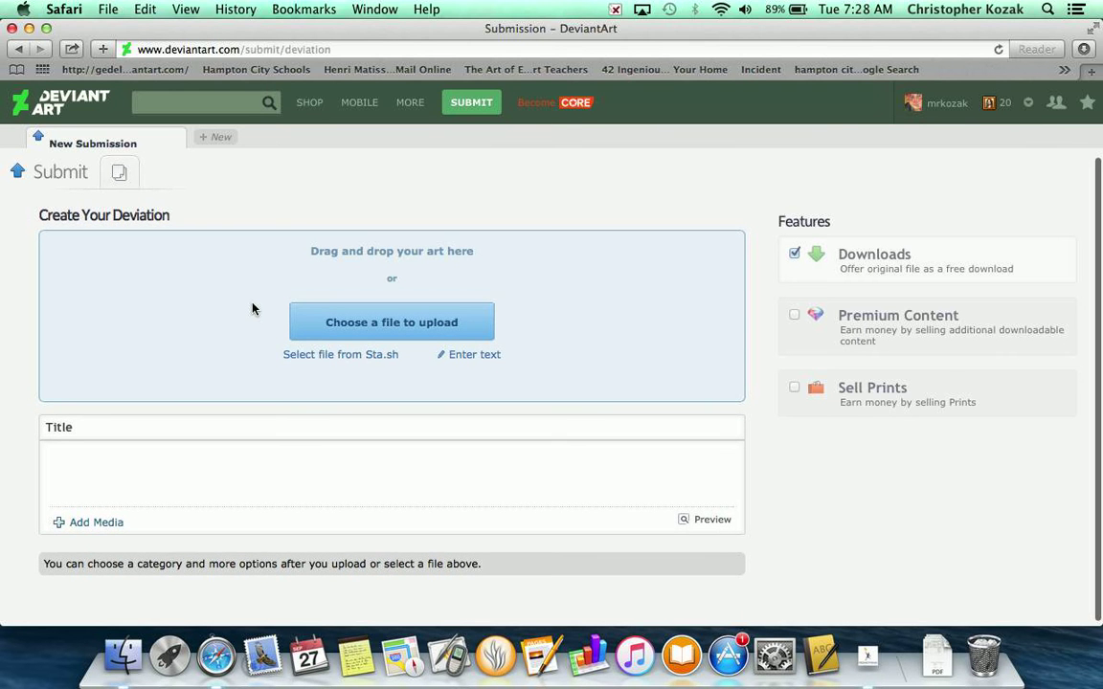
pyautogui.moveTo(375, 326)
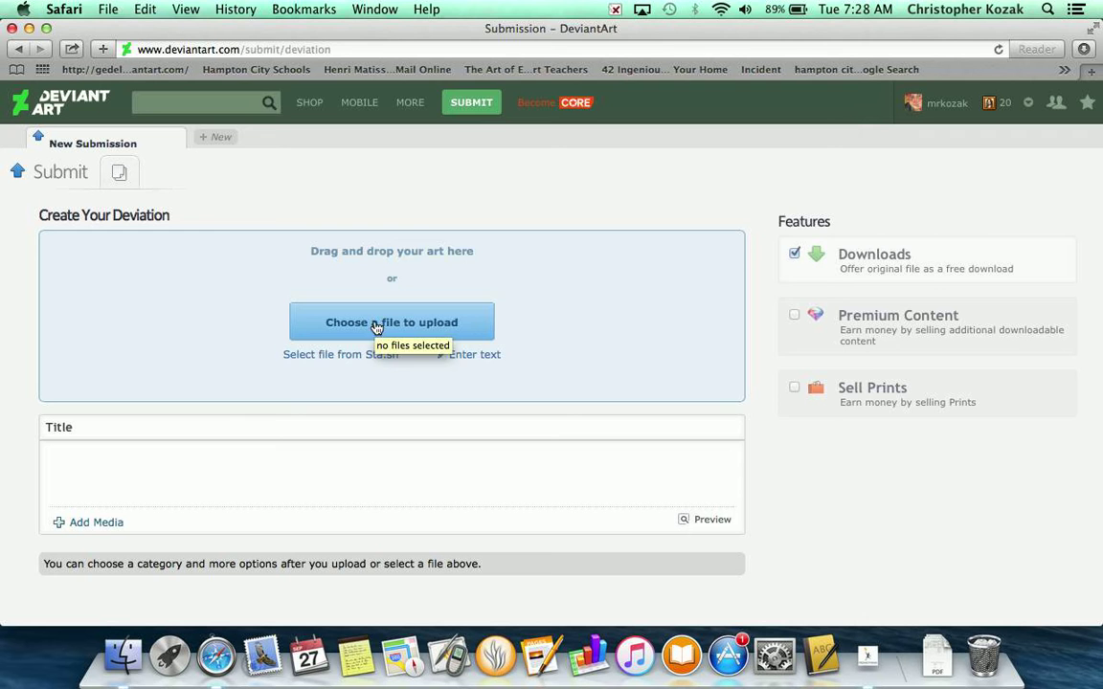
# Step: Upload the unspecified3 face painting image from the Desktop
pyautogui.click(392, 321)
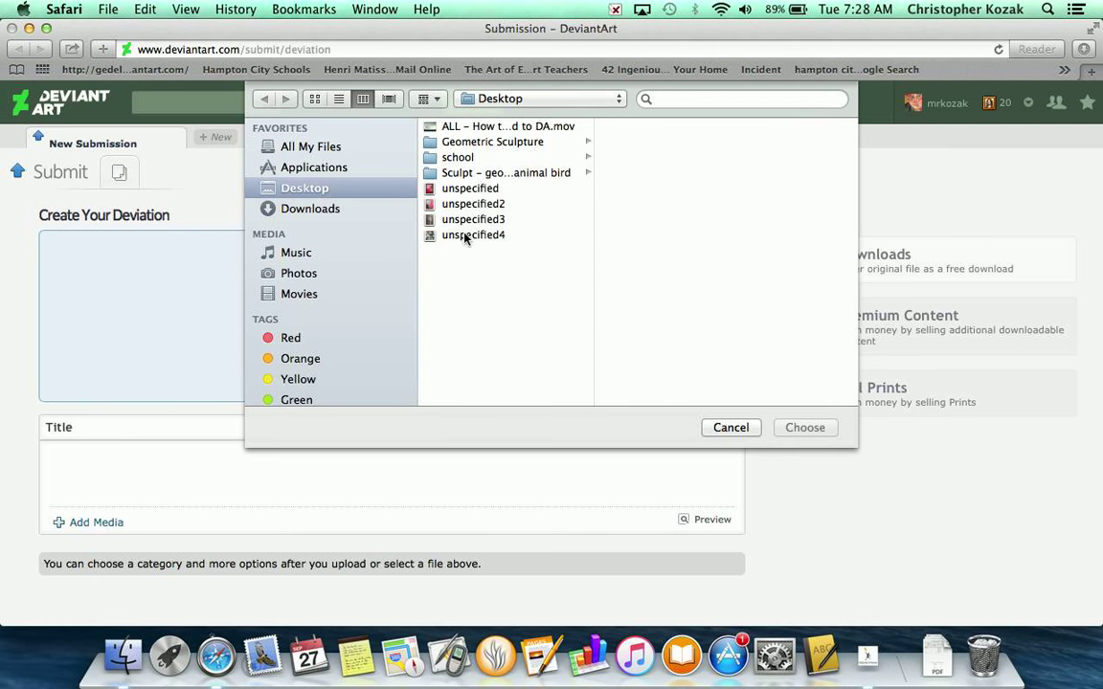
pyautogui.click(473, 219)
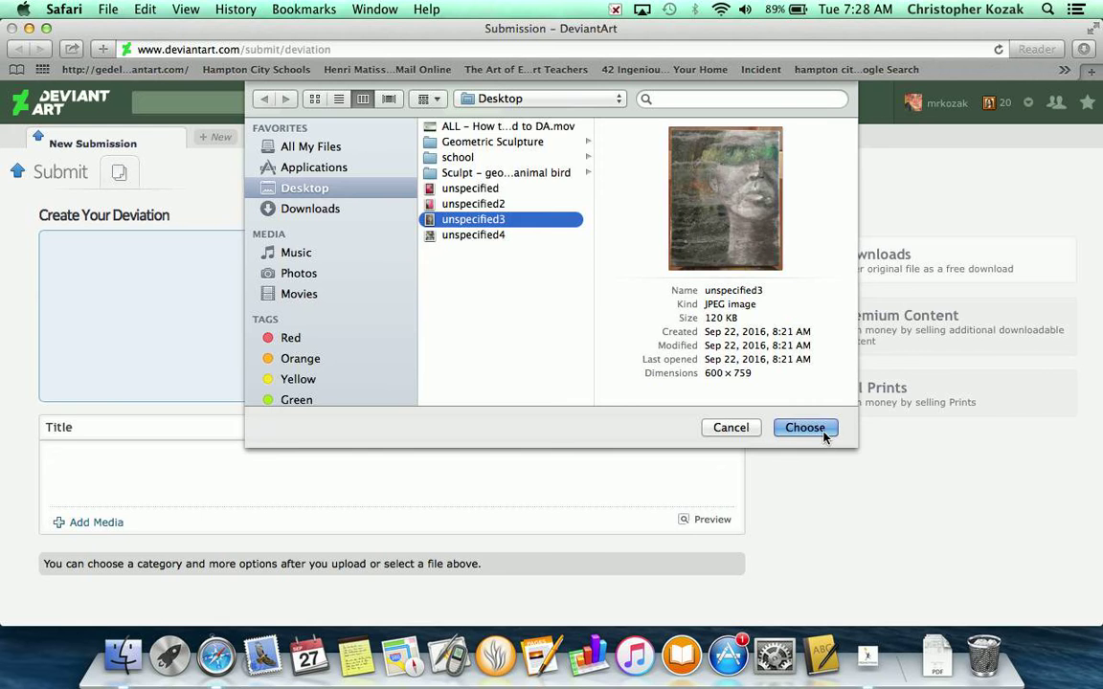
pyautogui.click(805, 427)
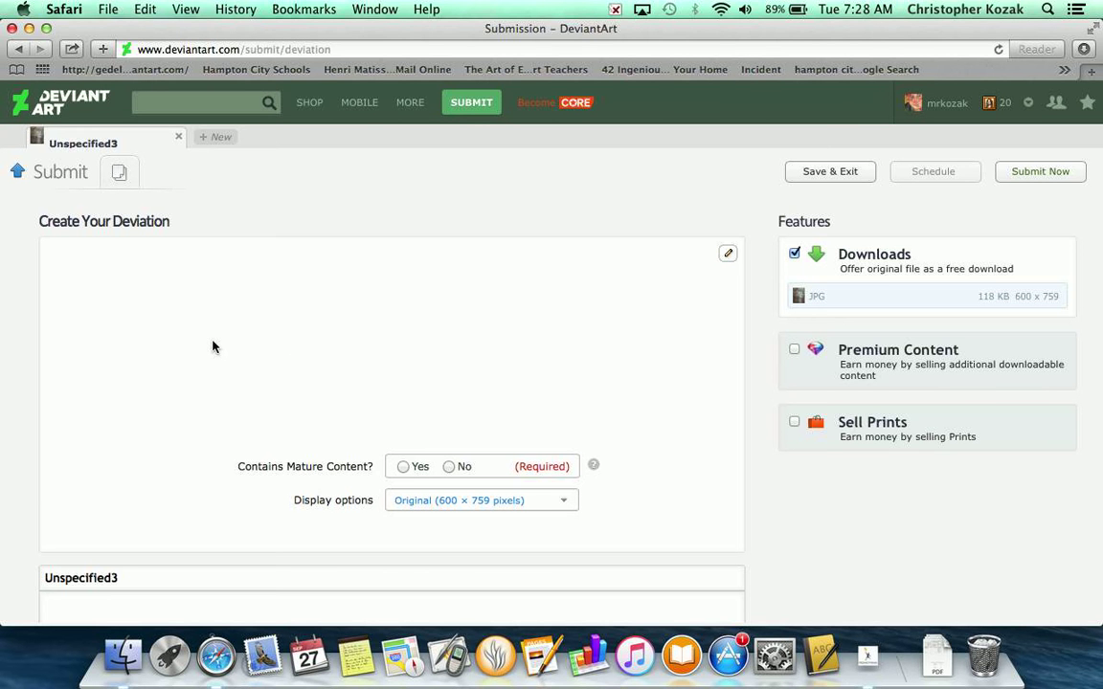
# Step: Mark the submission as not mature and keep the original 600 × 759 display size
pyautogui.scroll(-3)
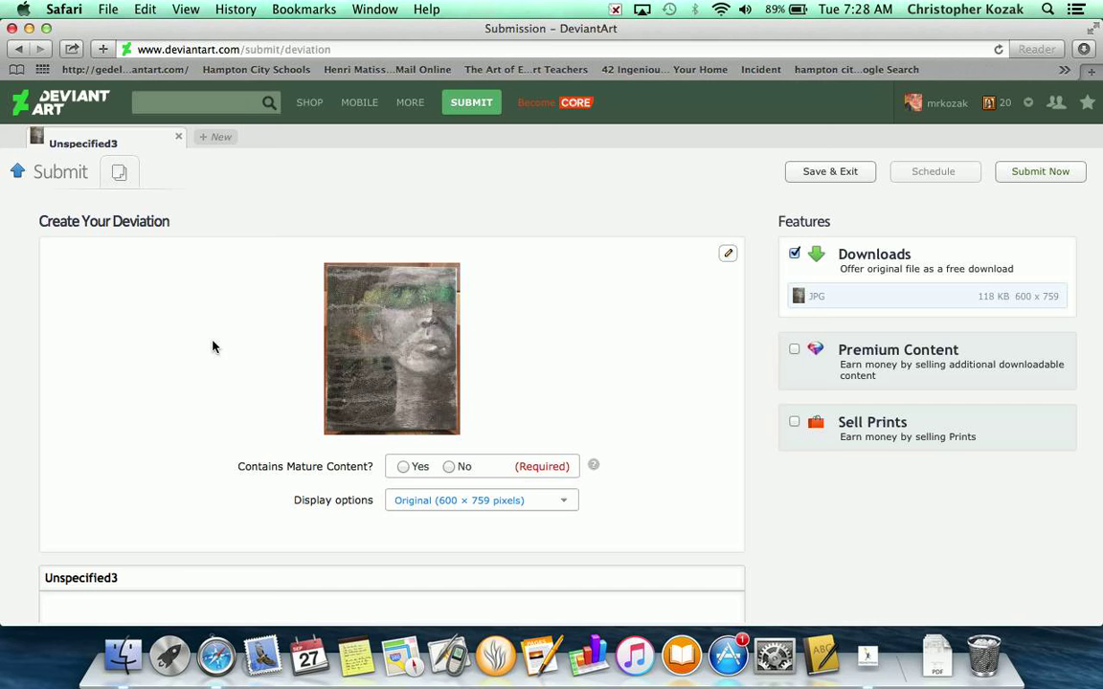
pyautogui.moveTo(365, 417)
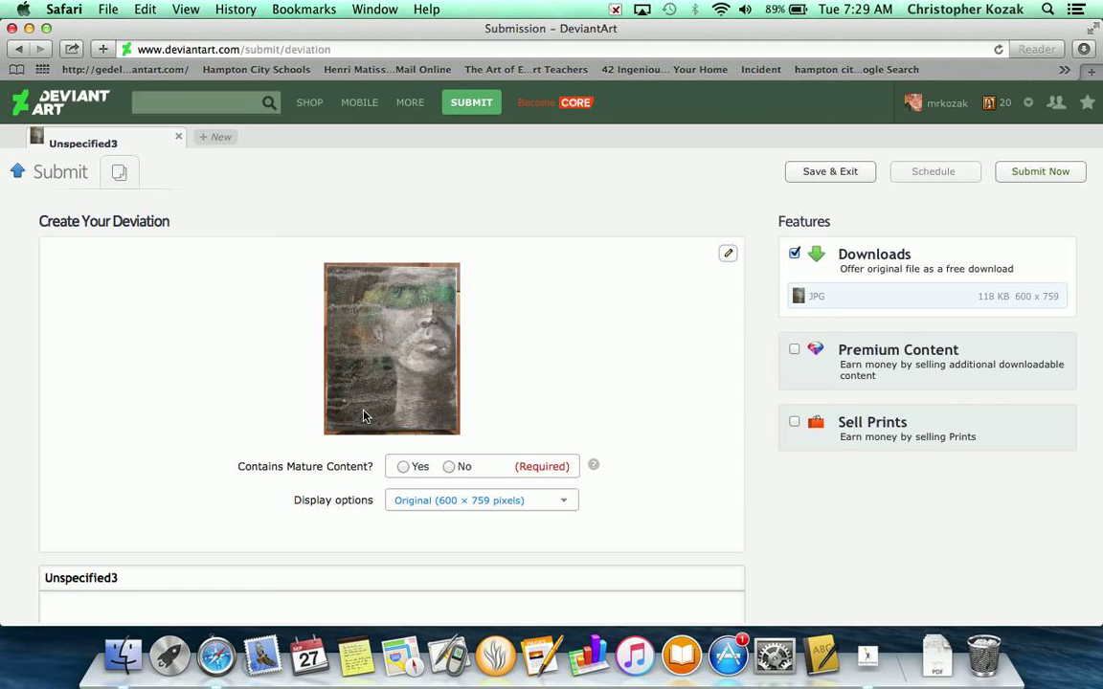
pyautogui.scroll(-3)
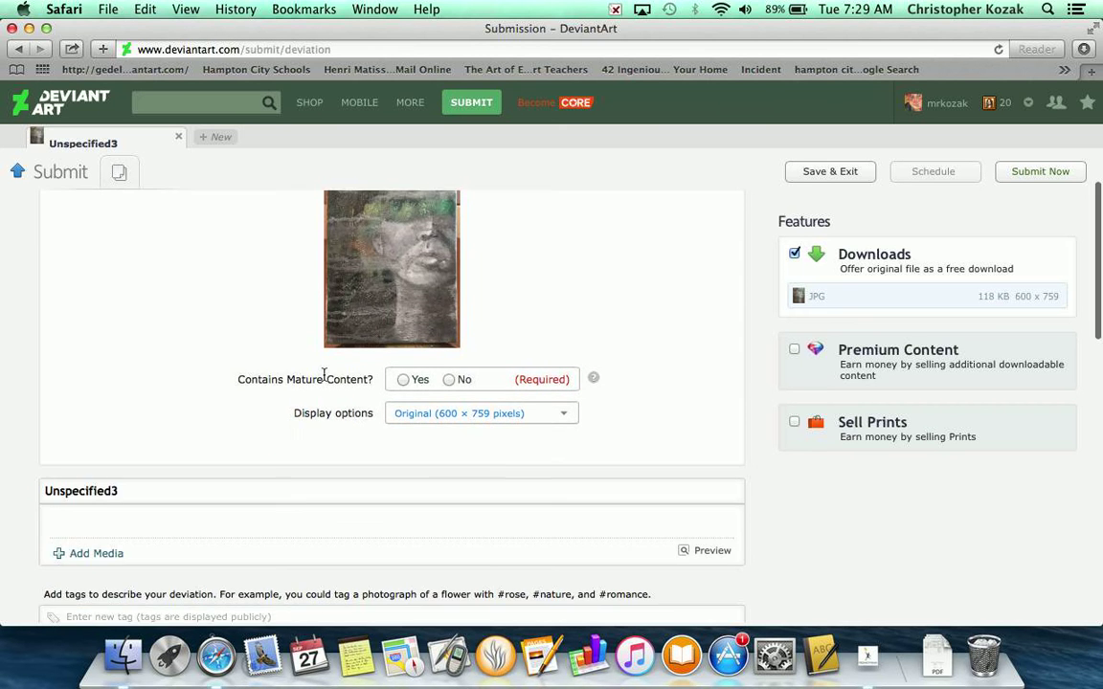
pyautogui.moveTo(476, 386)
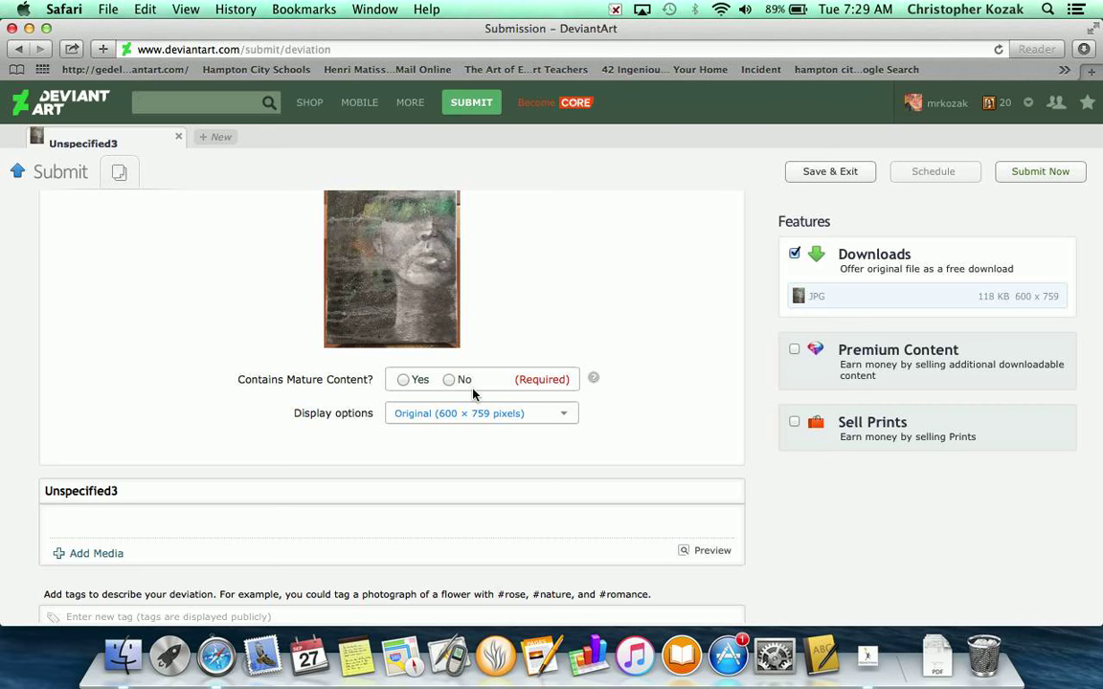
pyautogui.click(448, 380)
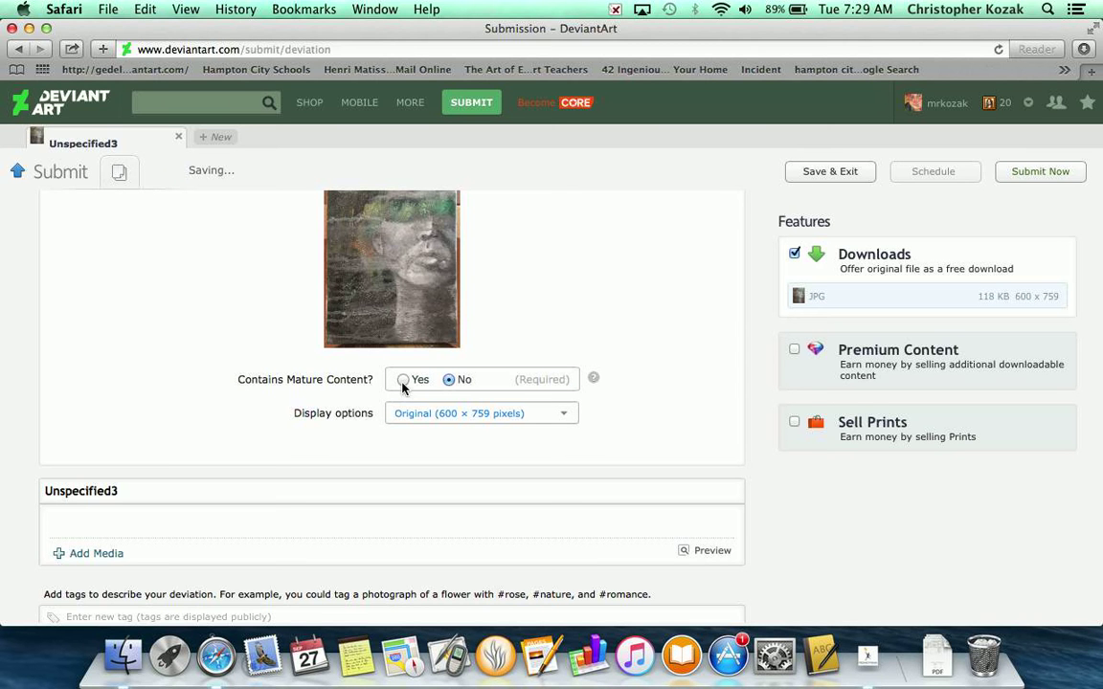
pyautogui.click(402, 380)
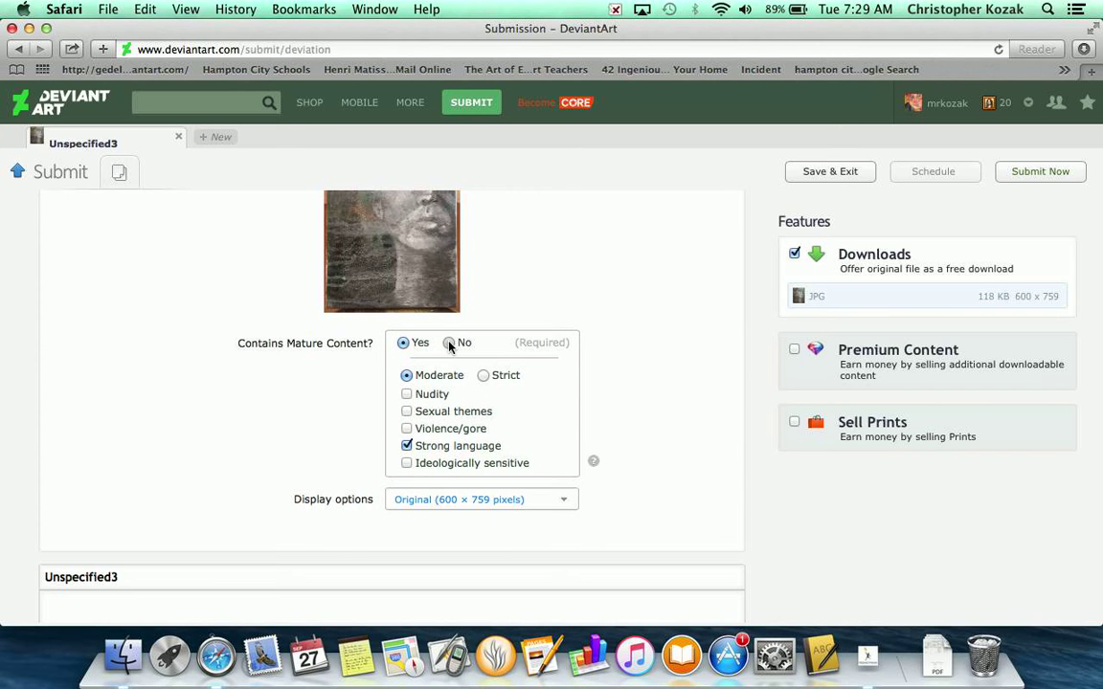
pyautogui.click(449, 343)
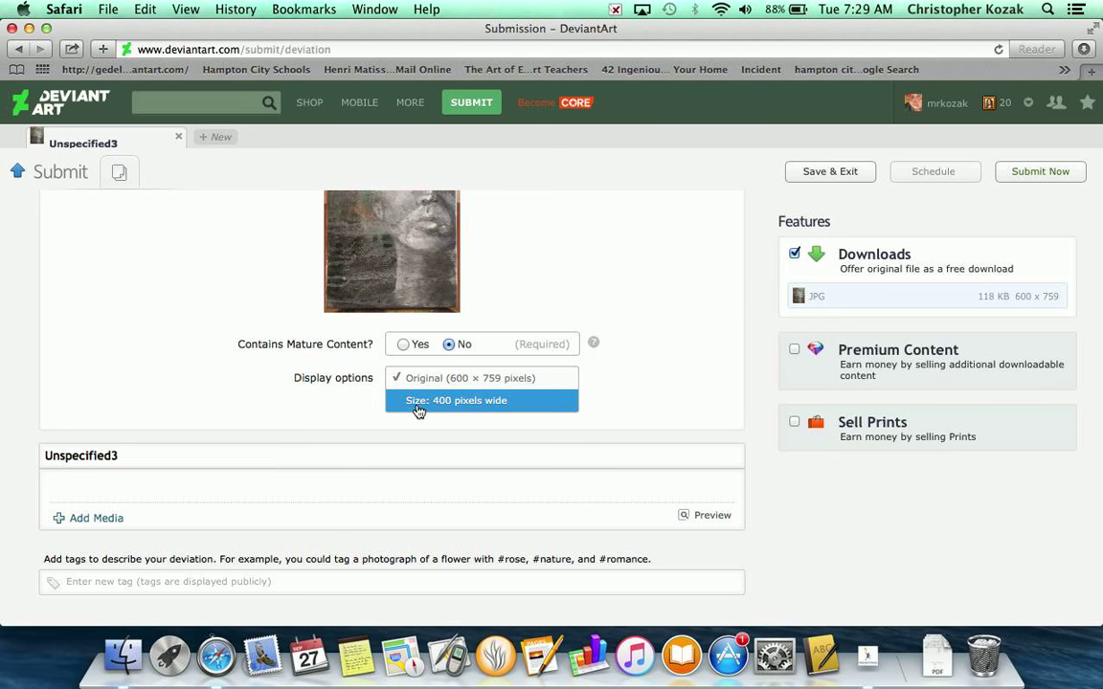
pyautogui.moveTo(437, 386)
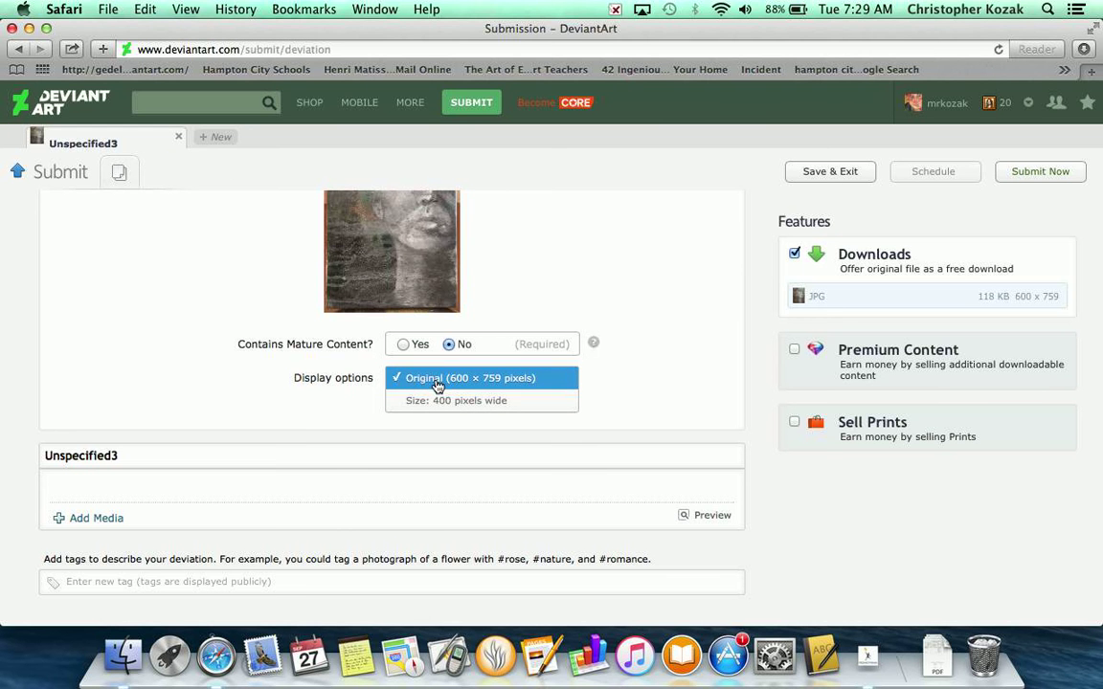
pyautogui.click(481, 377)
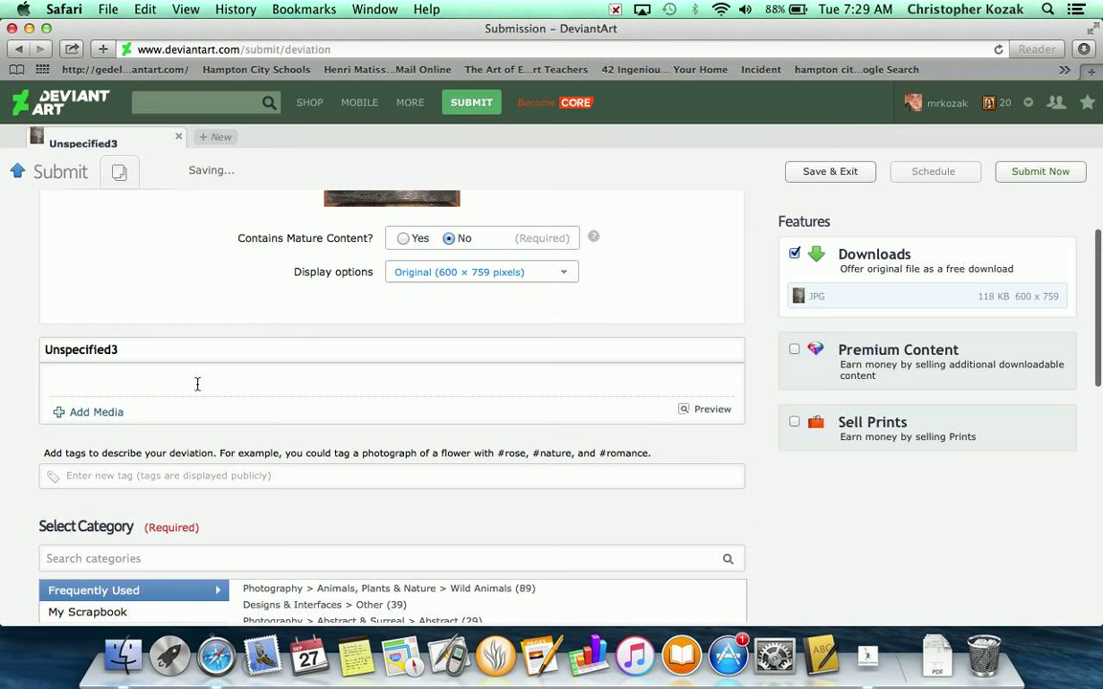
# Step: Replace the Unspecified3 title with 'painting of lady face'
pyautogui.click(124, 349)
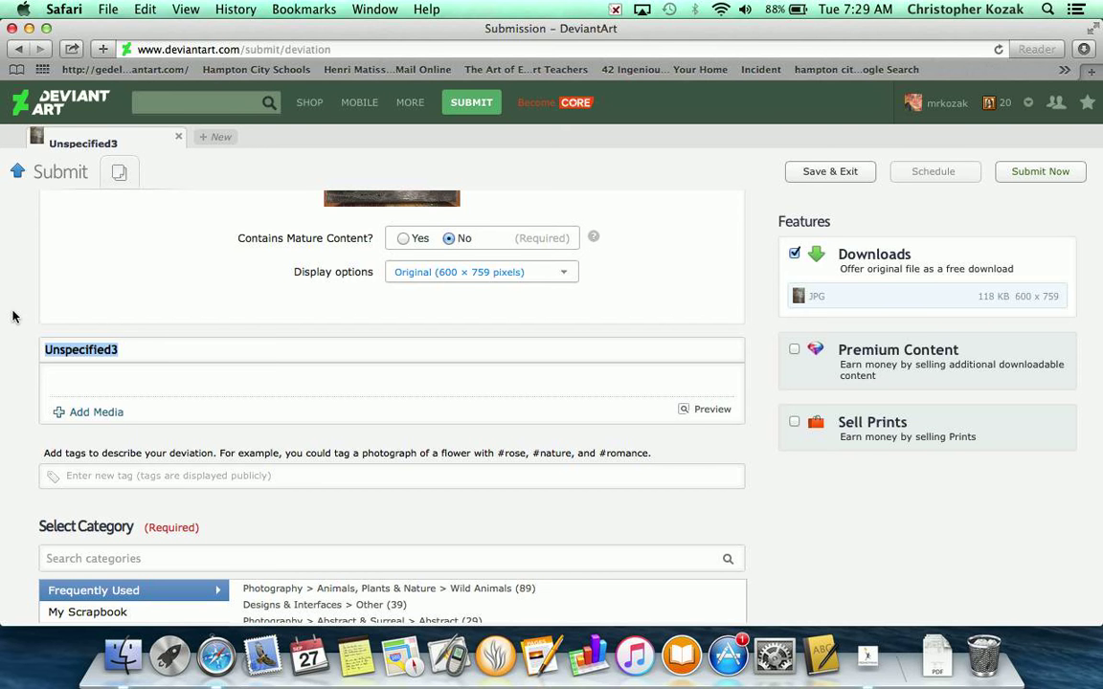
pyautogui.write('painting of l')
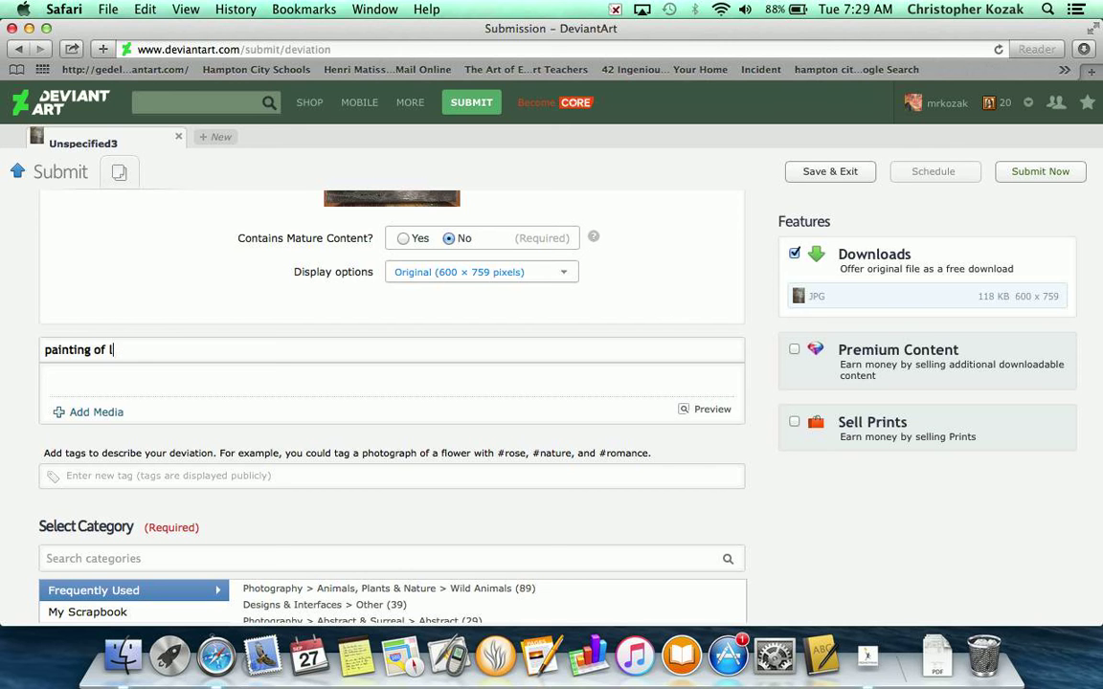
pyautogui.write('ady face')
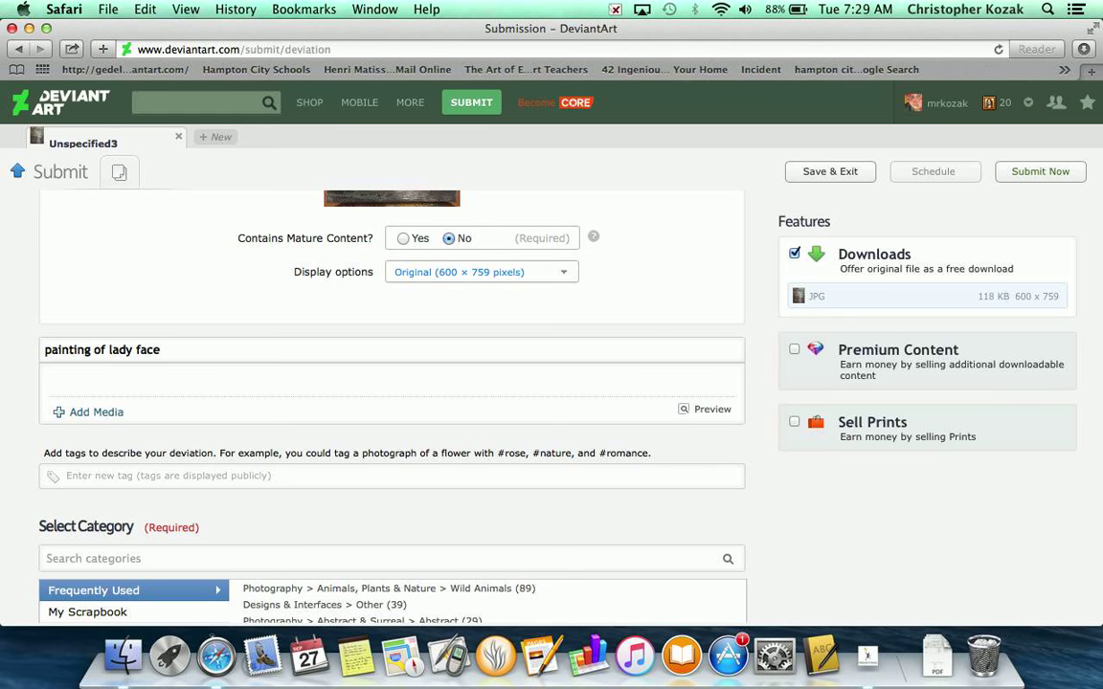
pyautogui.scroll(-3)
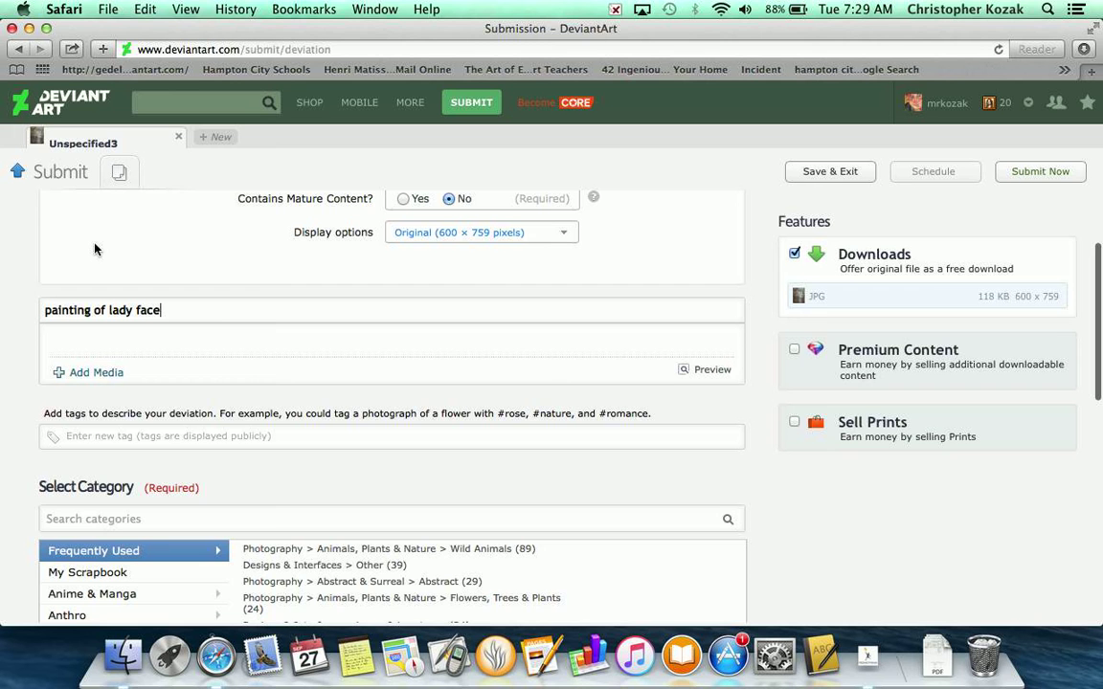
pyautogui.write('lk')
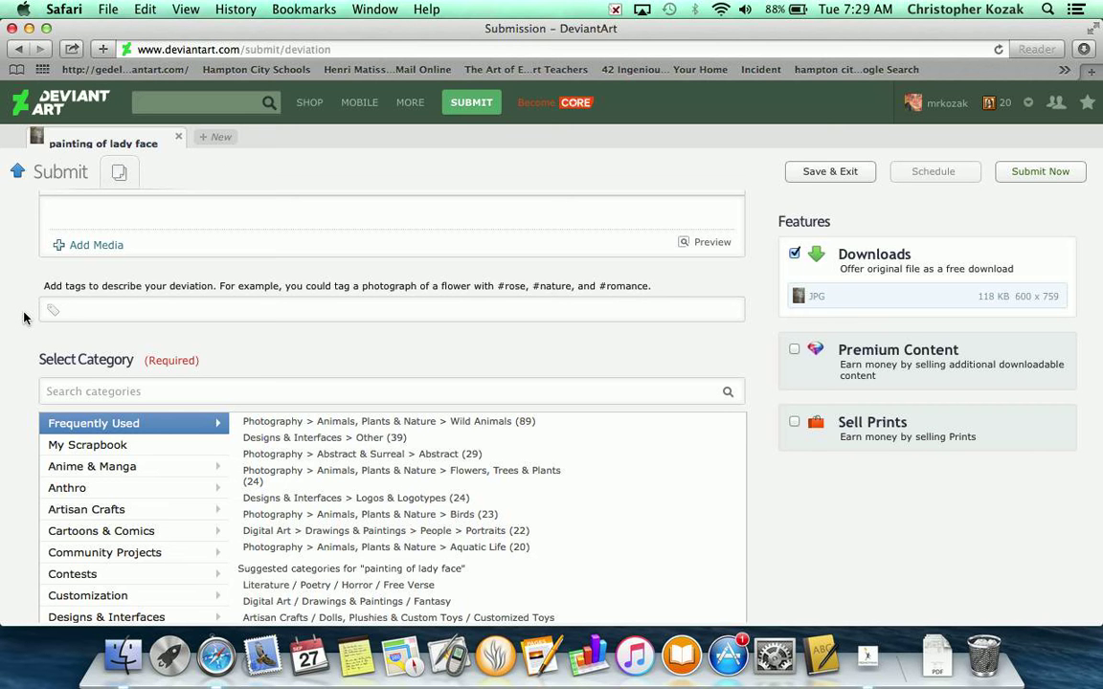
# Step: File the submission under Traditional Art > Paintings > People
pyautogui.write('#pai')
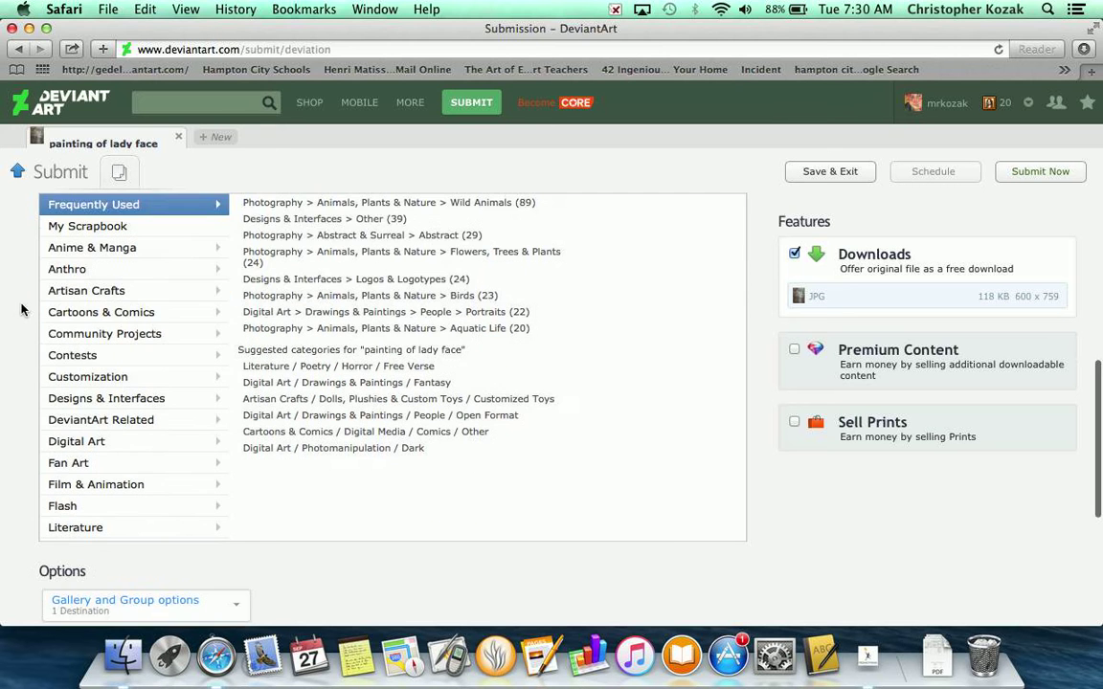
pyautogui.scroll(-3)
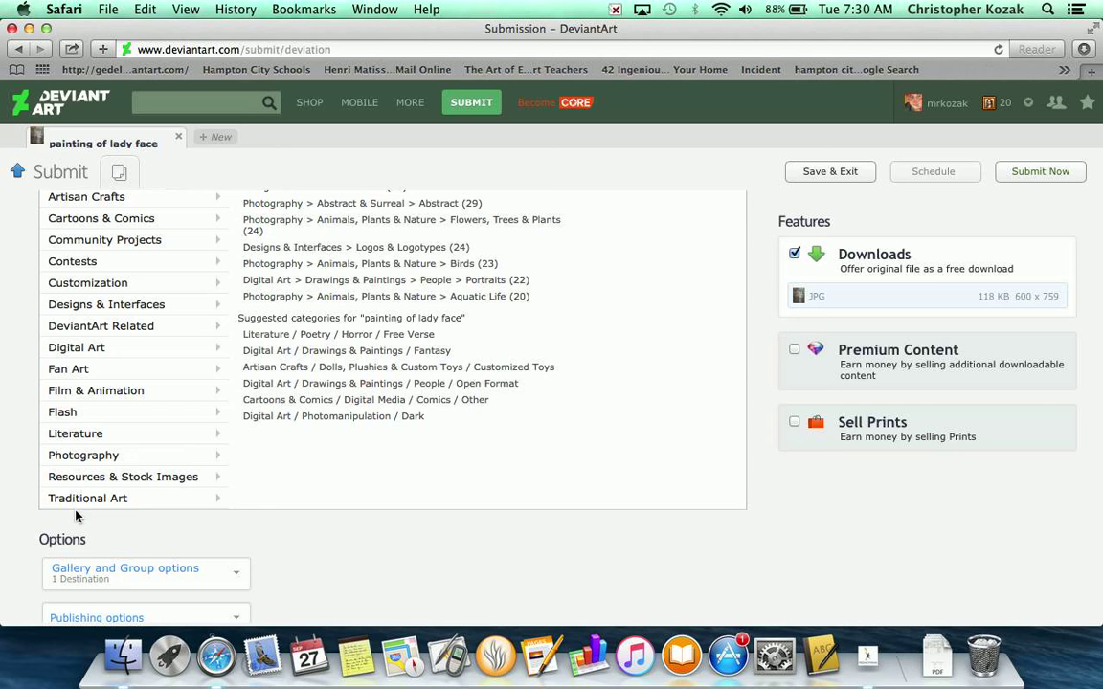
pyautogui.moveTo(87, 499)
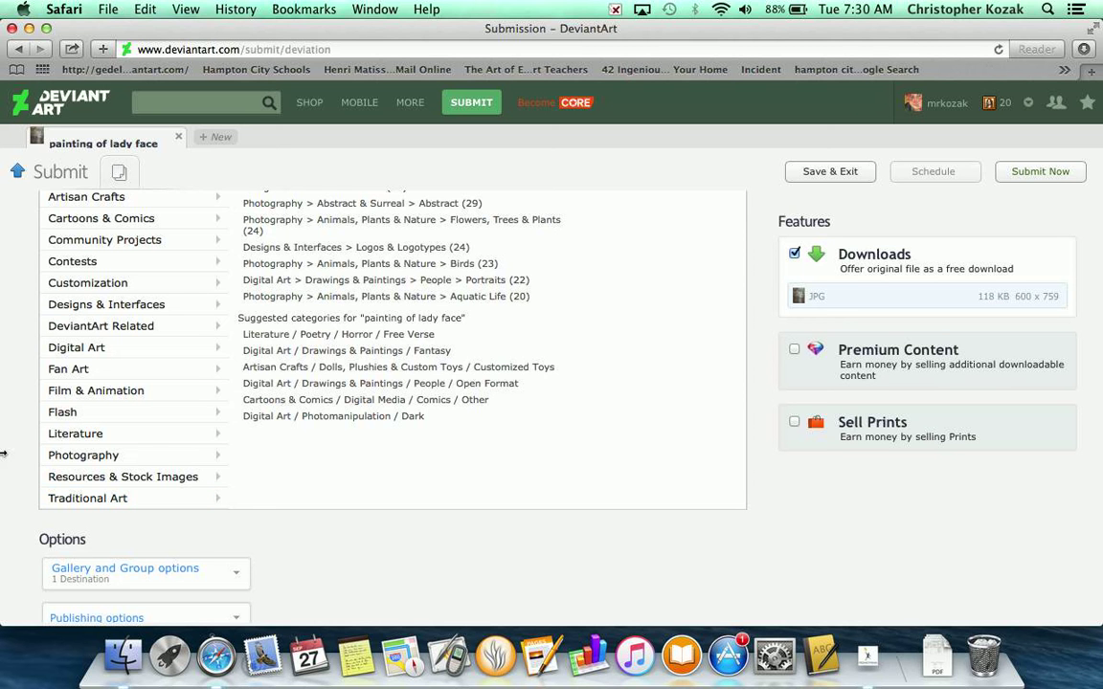
pyautogui.moveTo(77, 348)
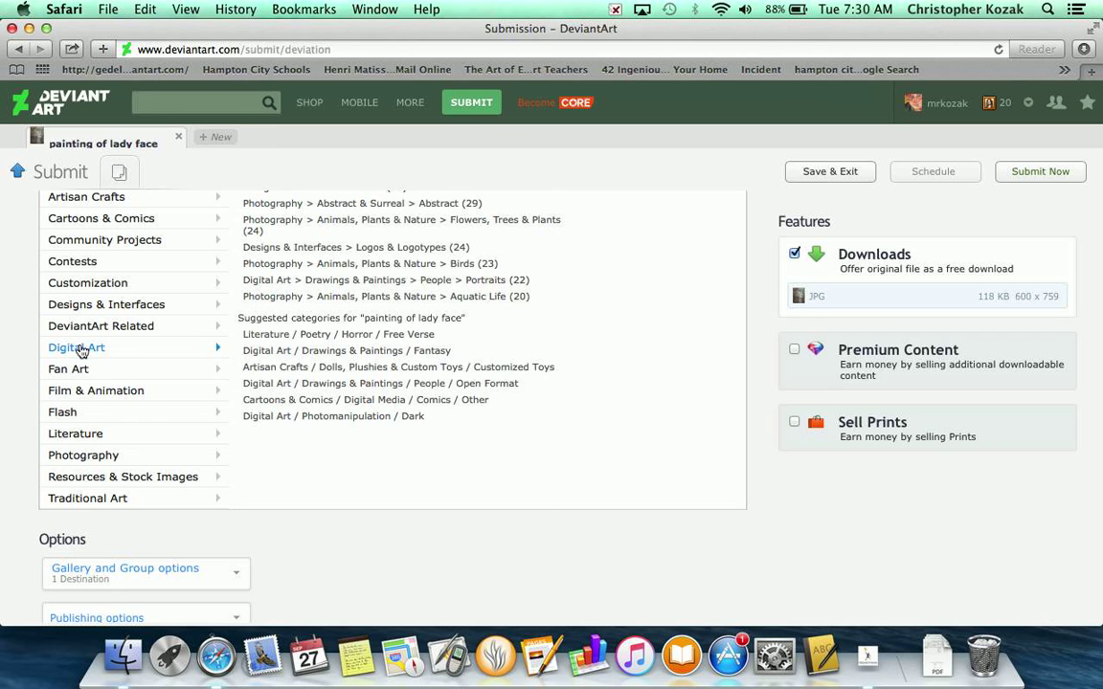
pyautogui.click(87, 498)
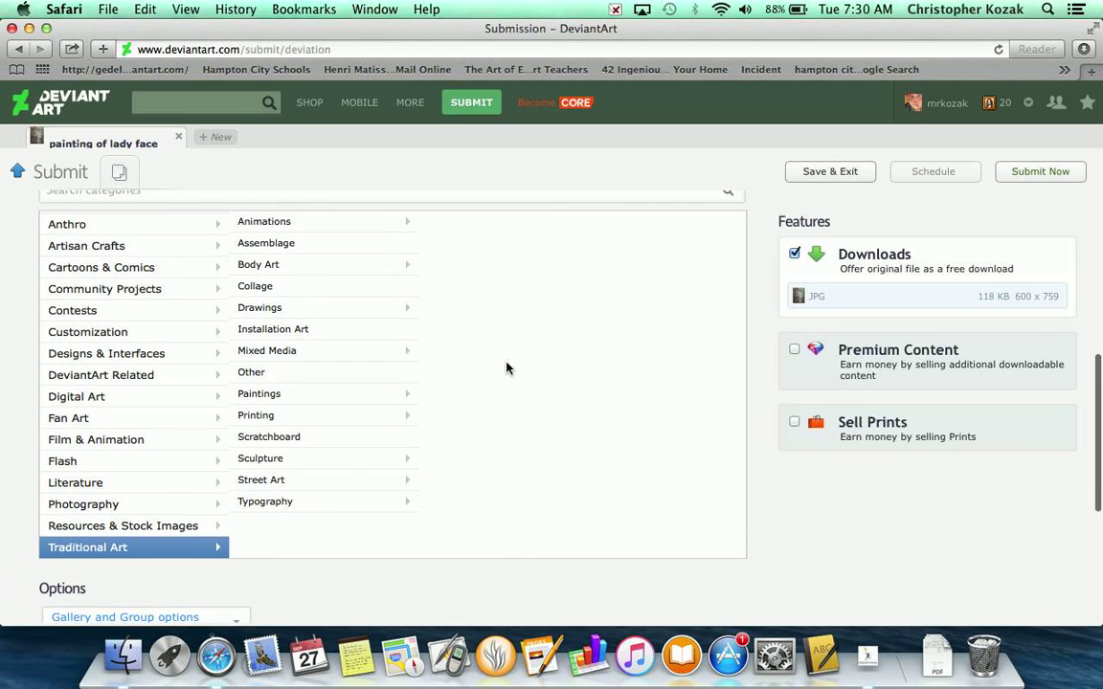
pyautogui.moveTo(259, 395)
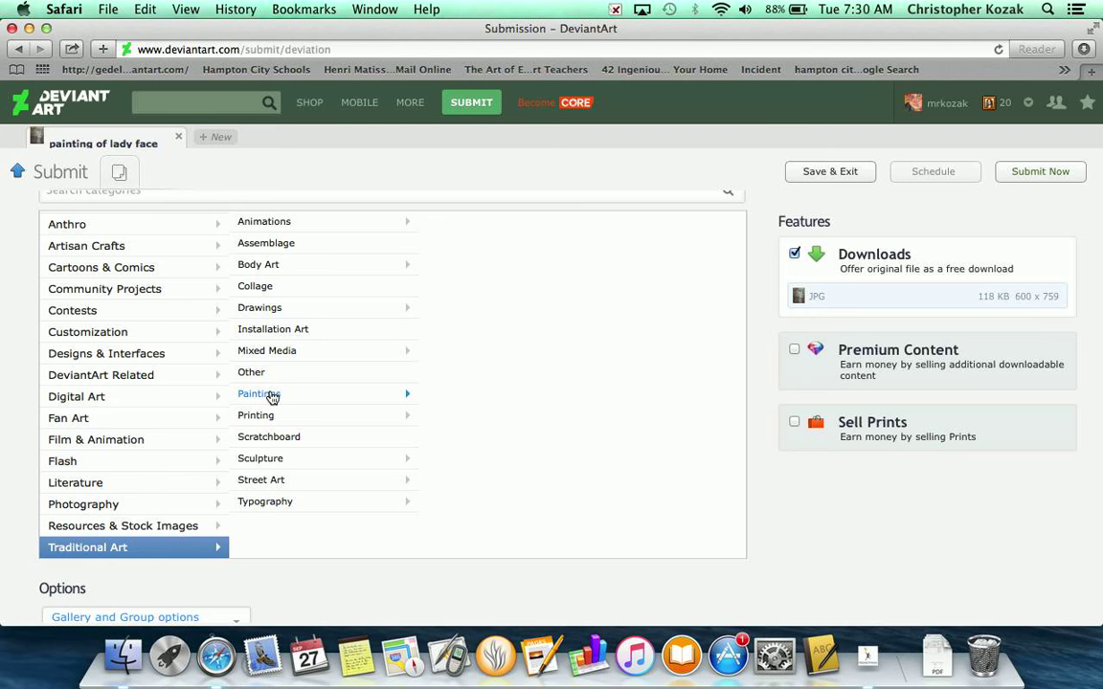
pyautogui.moveTo(331, 320)
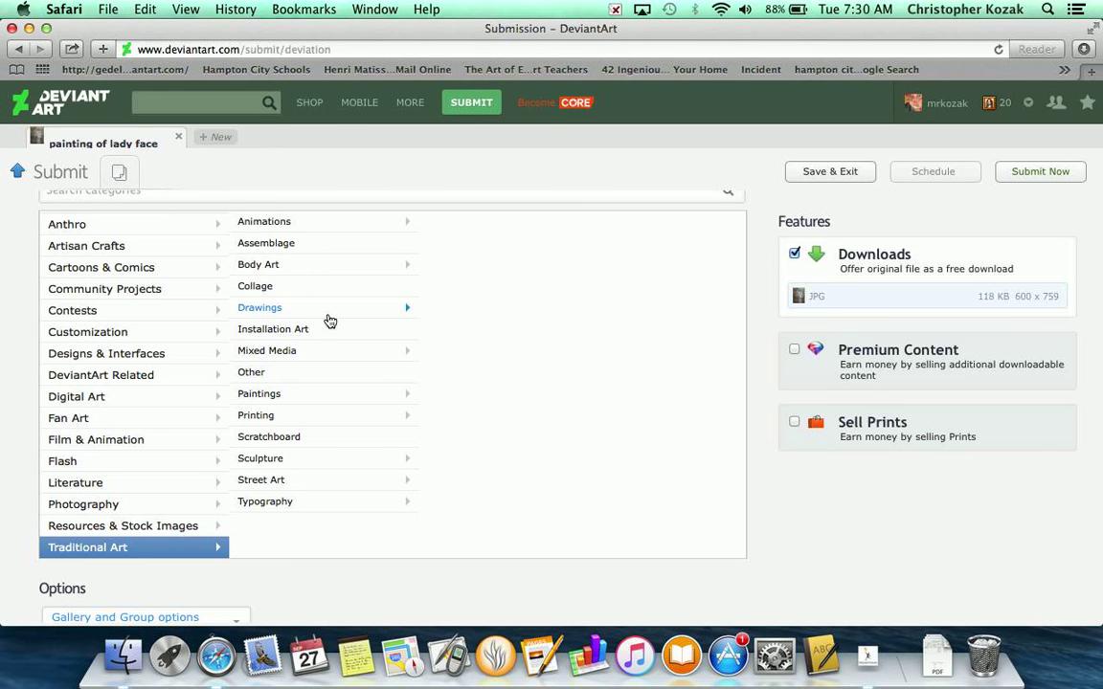
pyautogui.moveTo(296, 210)
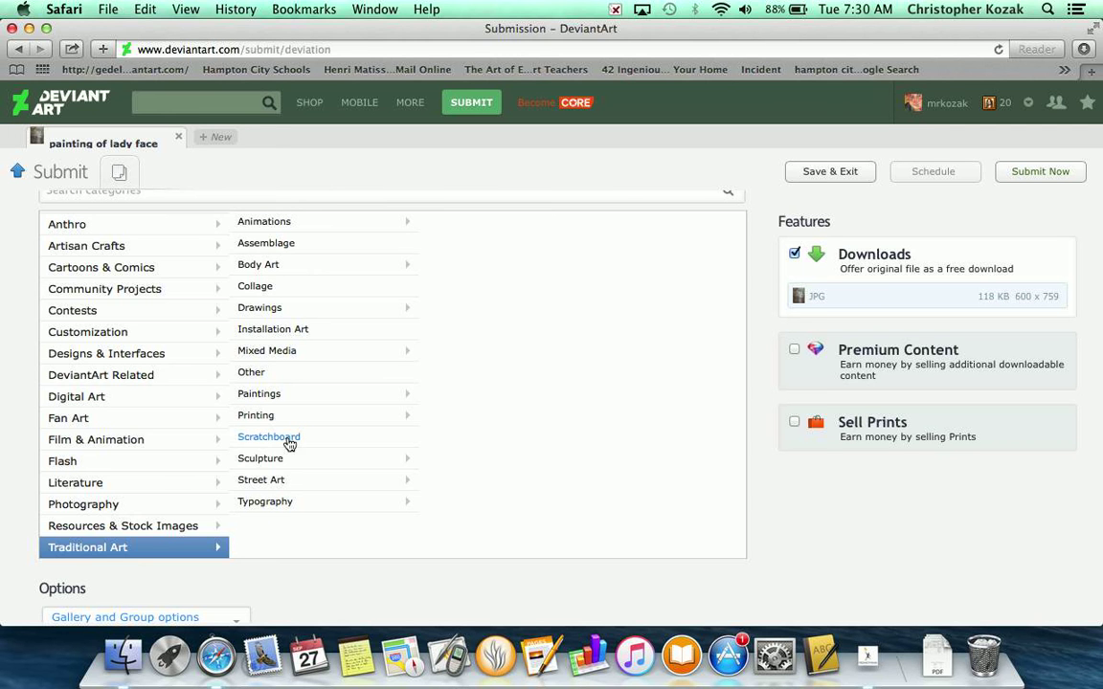
pyautogui.moveTo(270, 394)
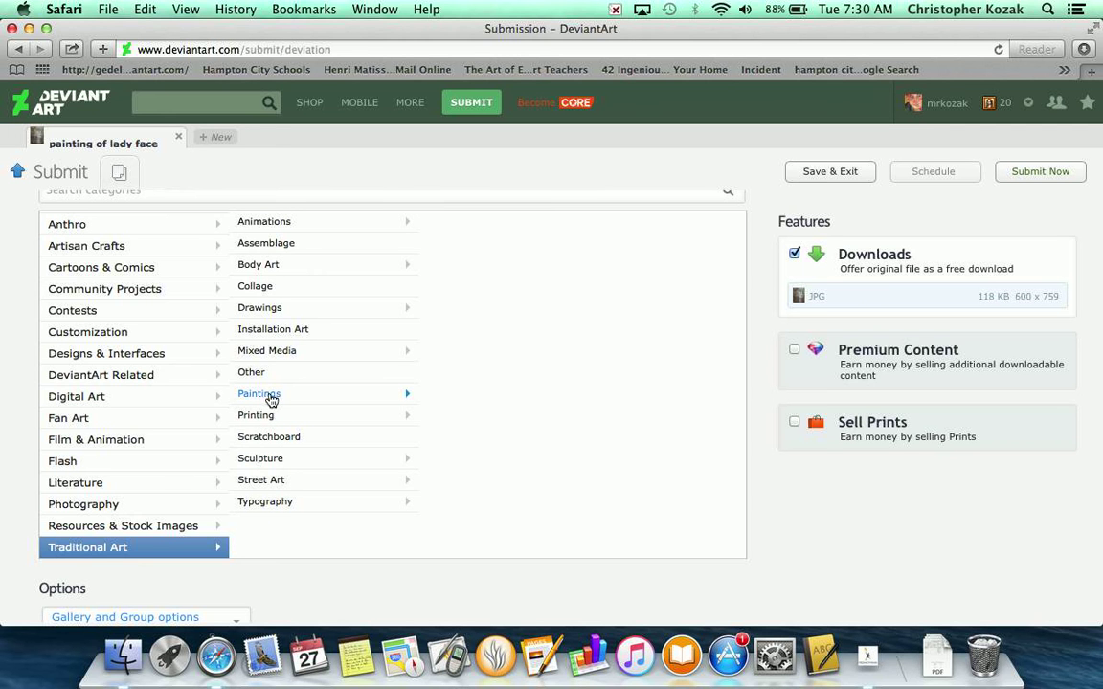
pyautogui.click(273, 394)
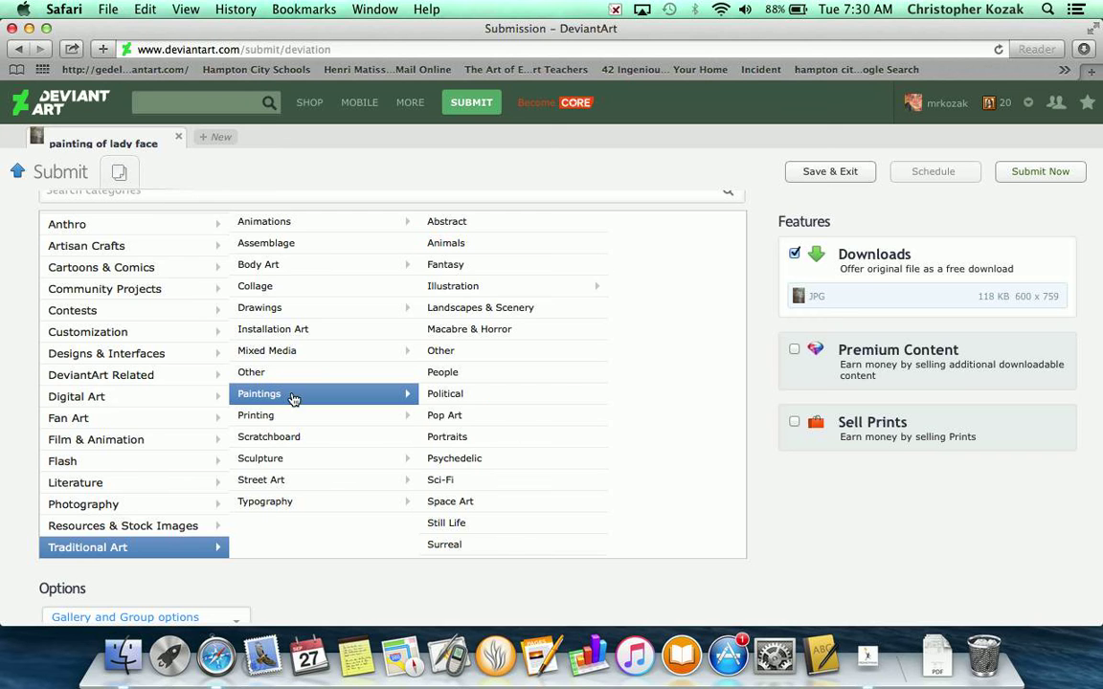
pyautogui.moveTo(93, 544)
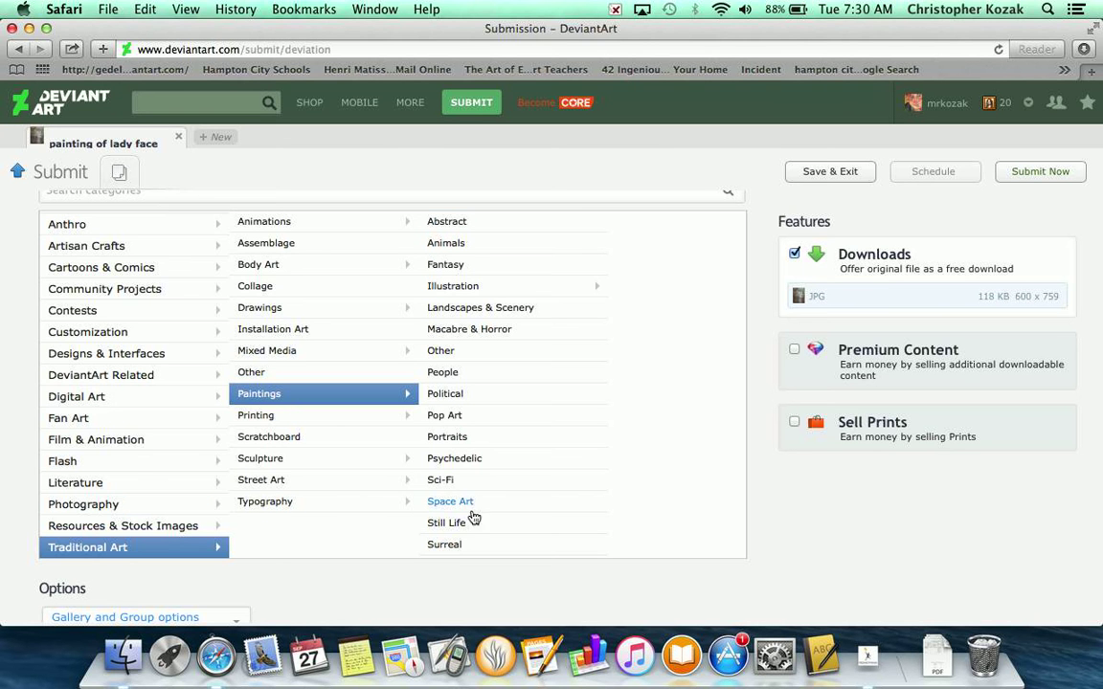
pyautogui.moveTo(466, 375)
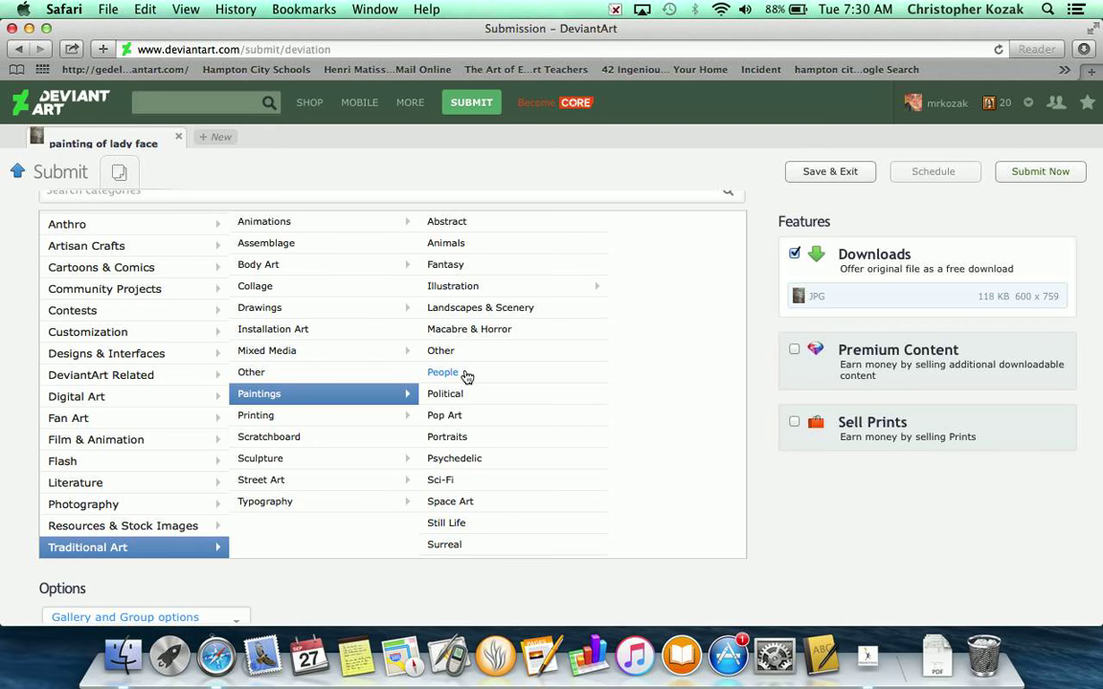
pyautogui.click(443, 373)
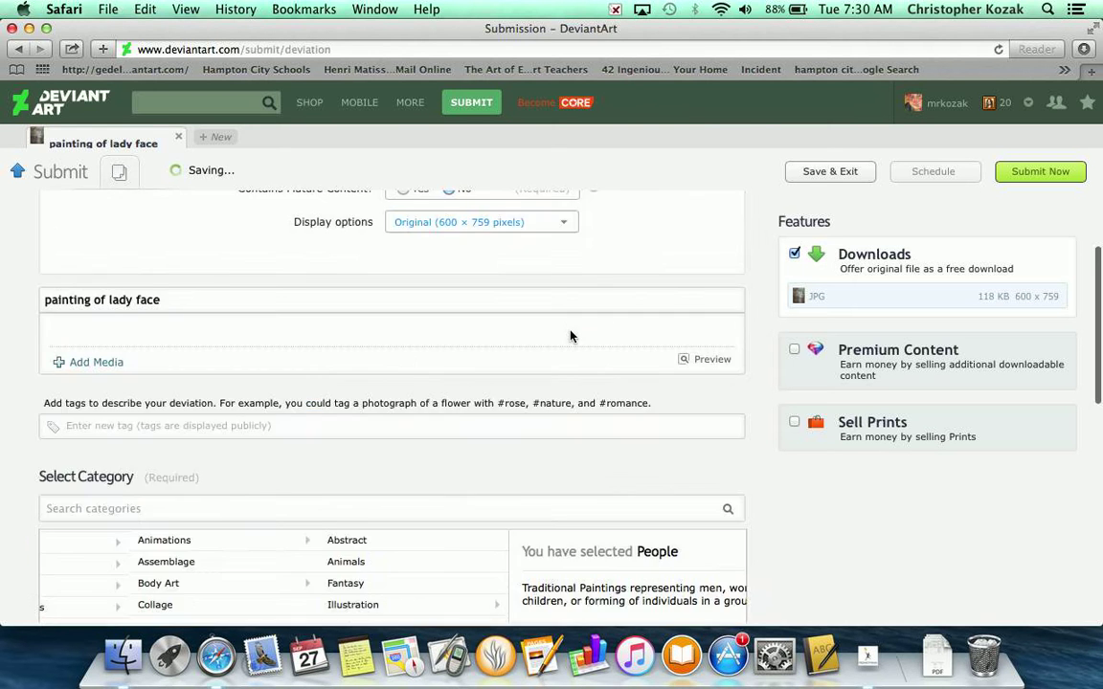
pyautogui.scroll(-3)
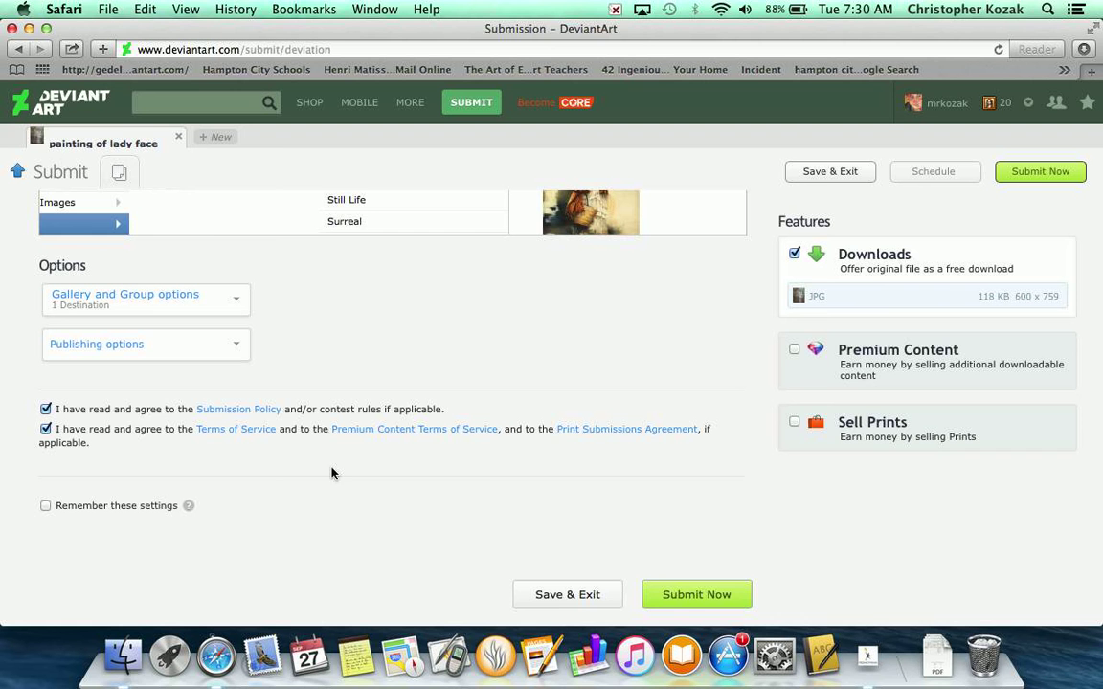
pyautogui.moveTo(680, 603)
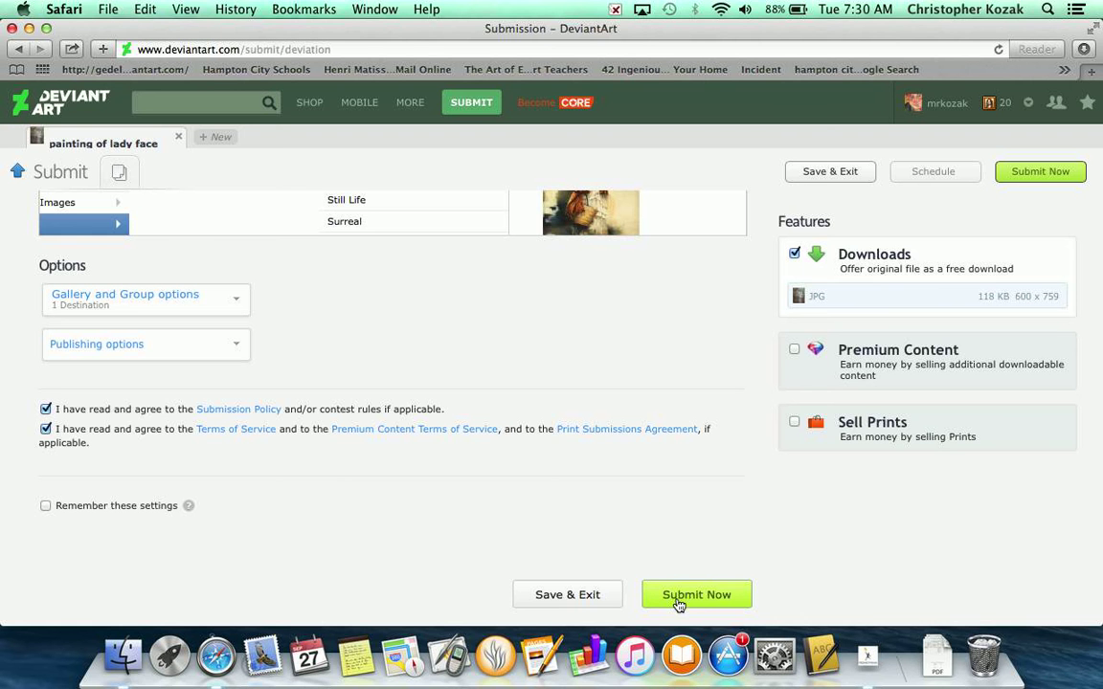
# Step: Publish the painting and scroll its art page down to Featured in Groups
pyautogui.click(696, 594)
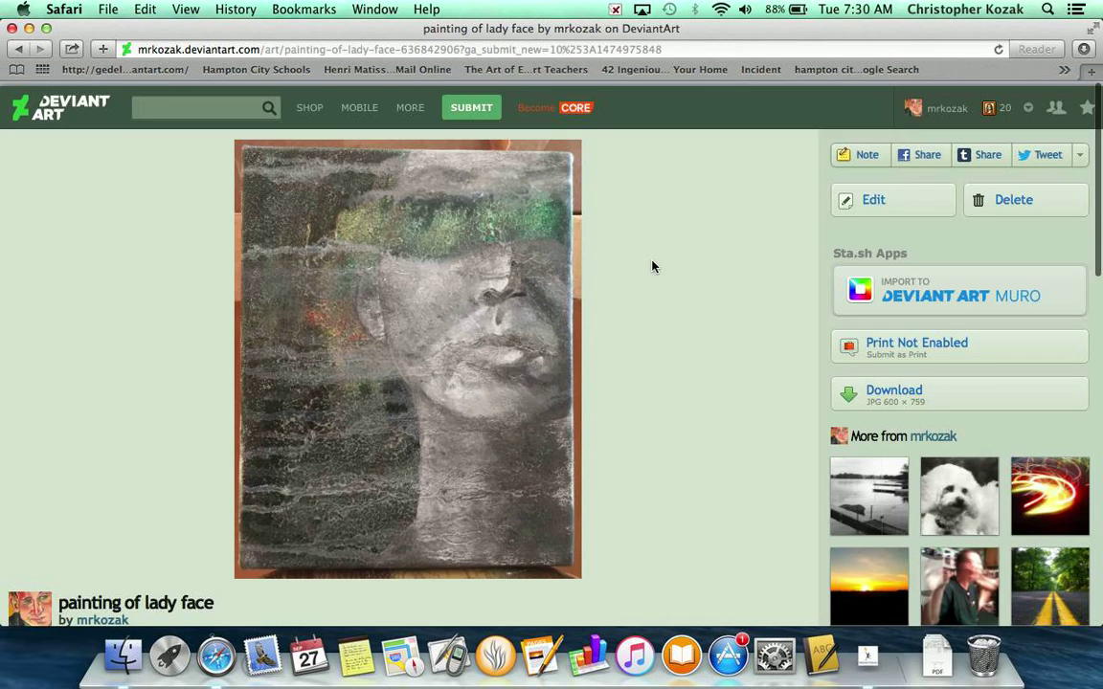
pyautogui.scroll(-3)
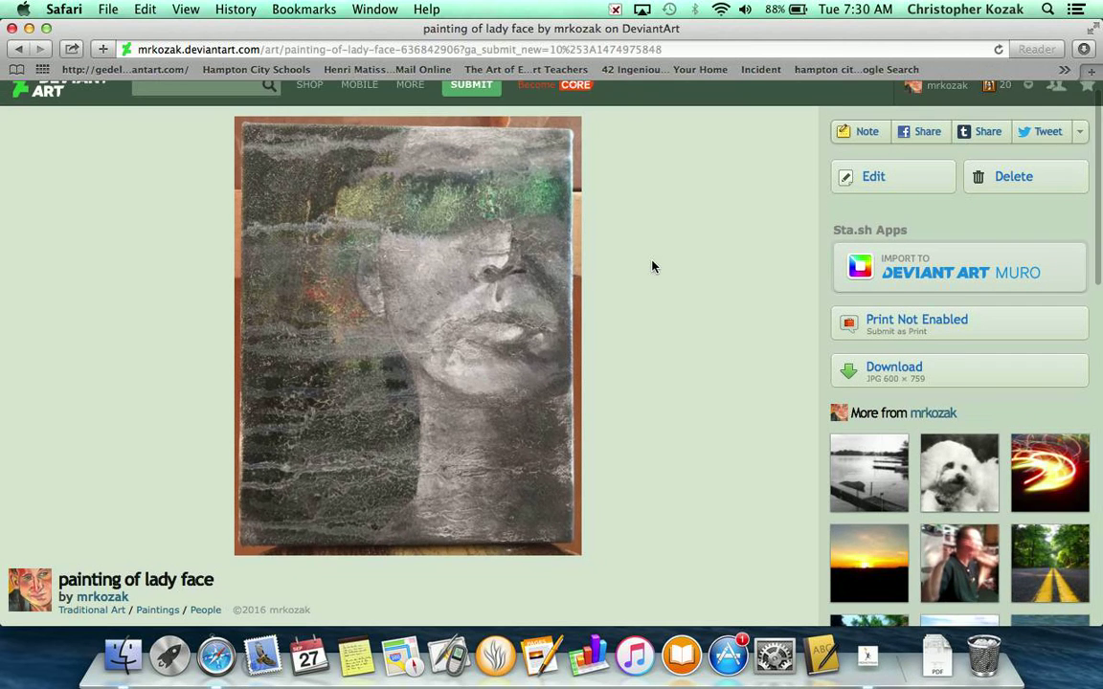
pyautogui.scroll(-3)
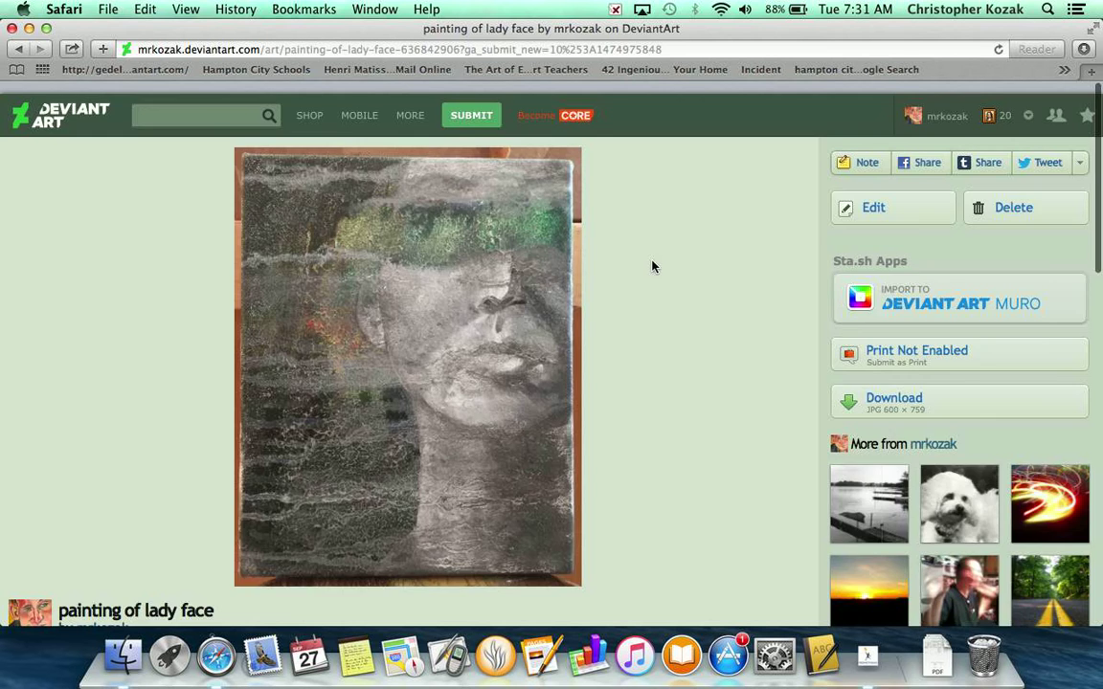
pyautogui.scroll(-3)
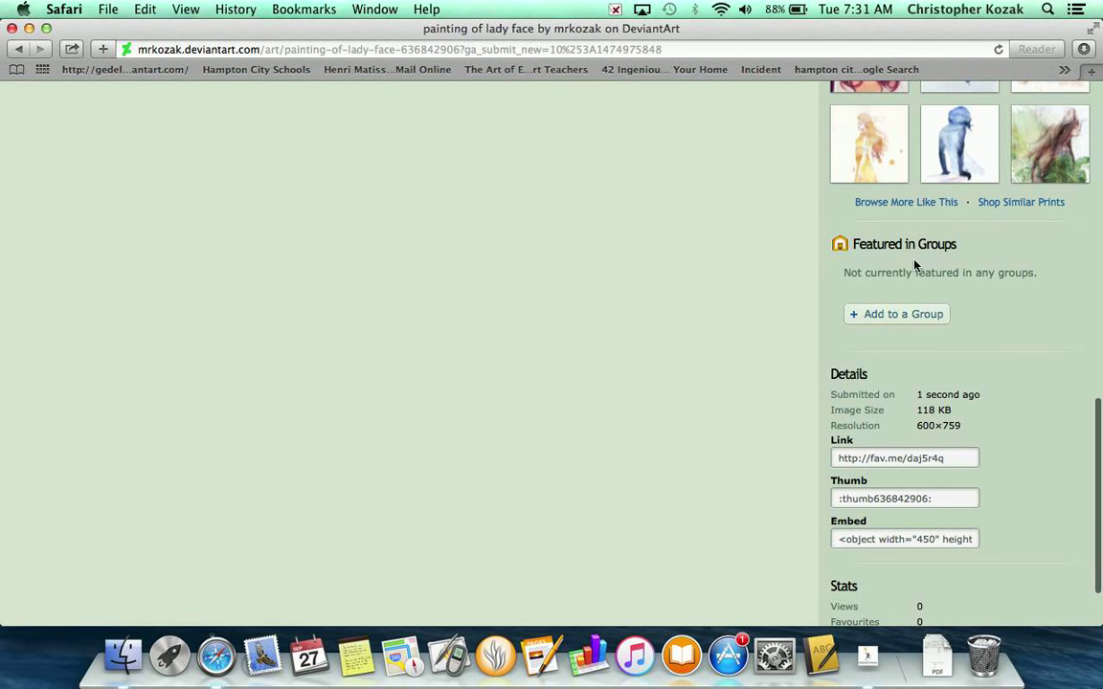
pyautogui.moveTo(886, 328)
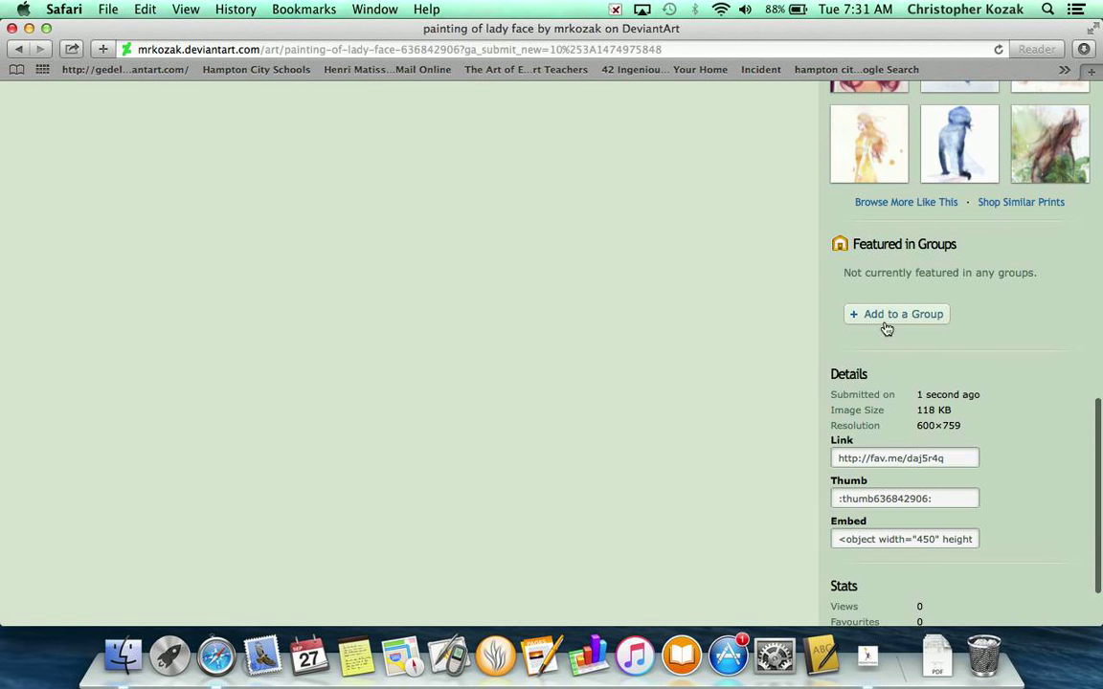
# Step: Start submitting the painting to a group, entering 'art-e' and picking art-EDU
pyautogui.click(896, 314)
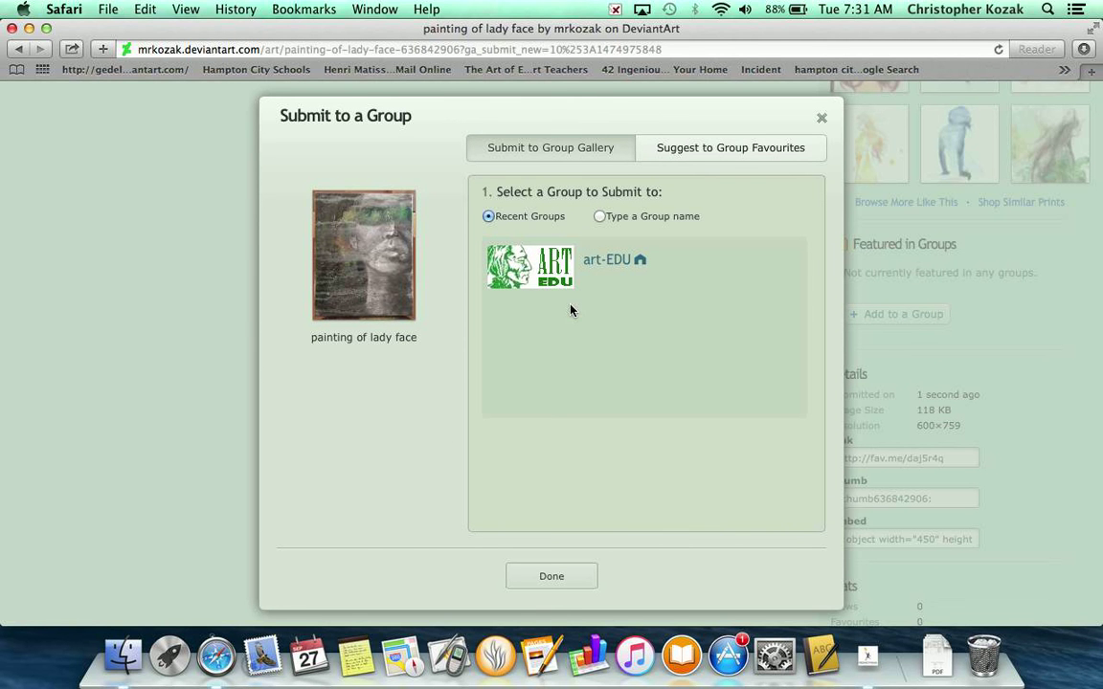
pyautogui.moveTo(578, 230)
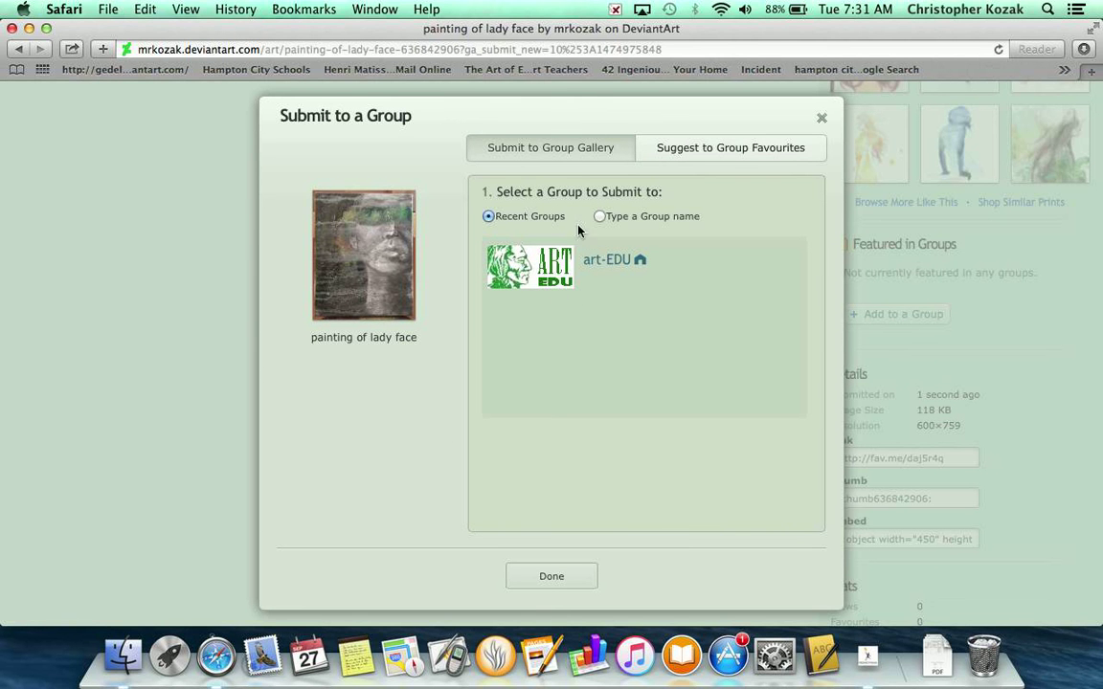
pyautogui.click(599, 216)
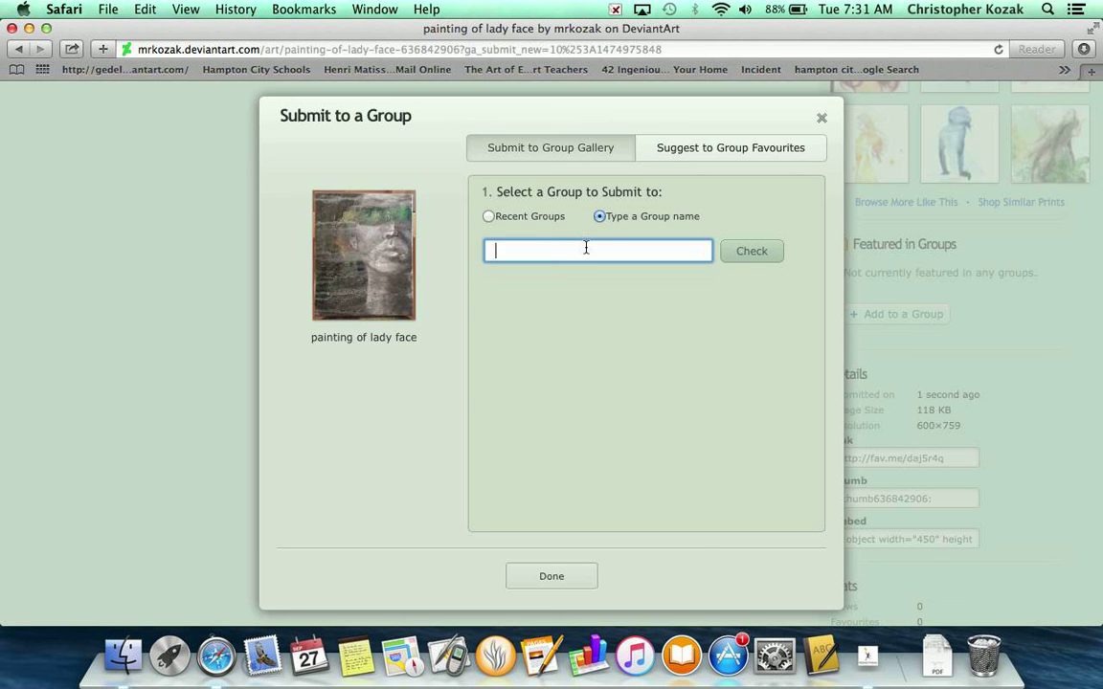
pyautogui.write('art-e')
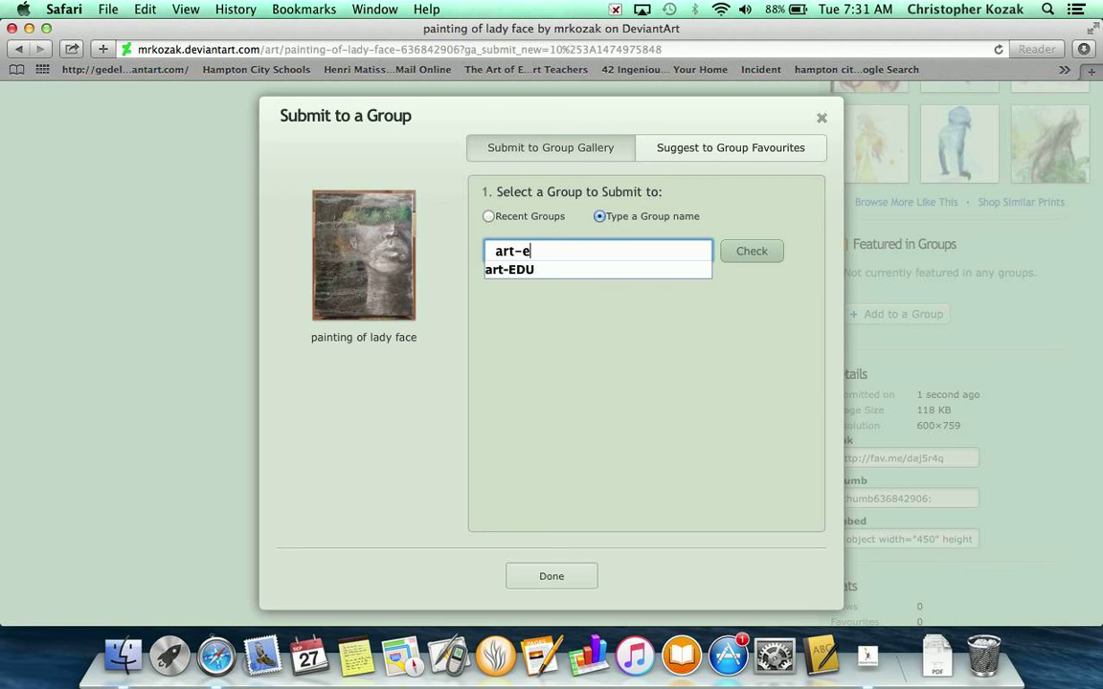
pyautogui.click(517, 269)
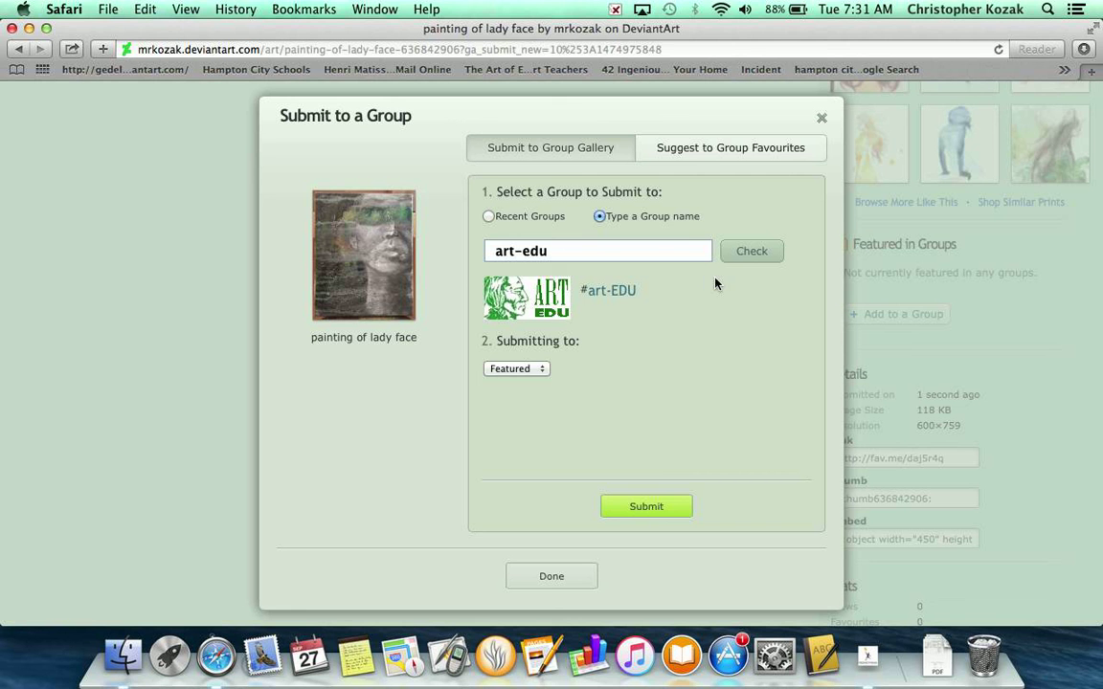
pyautogui.moveTo(559, 336)
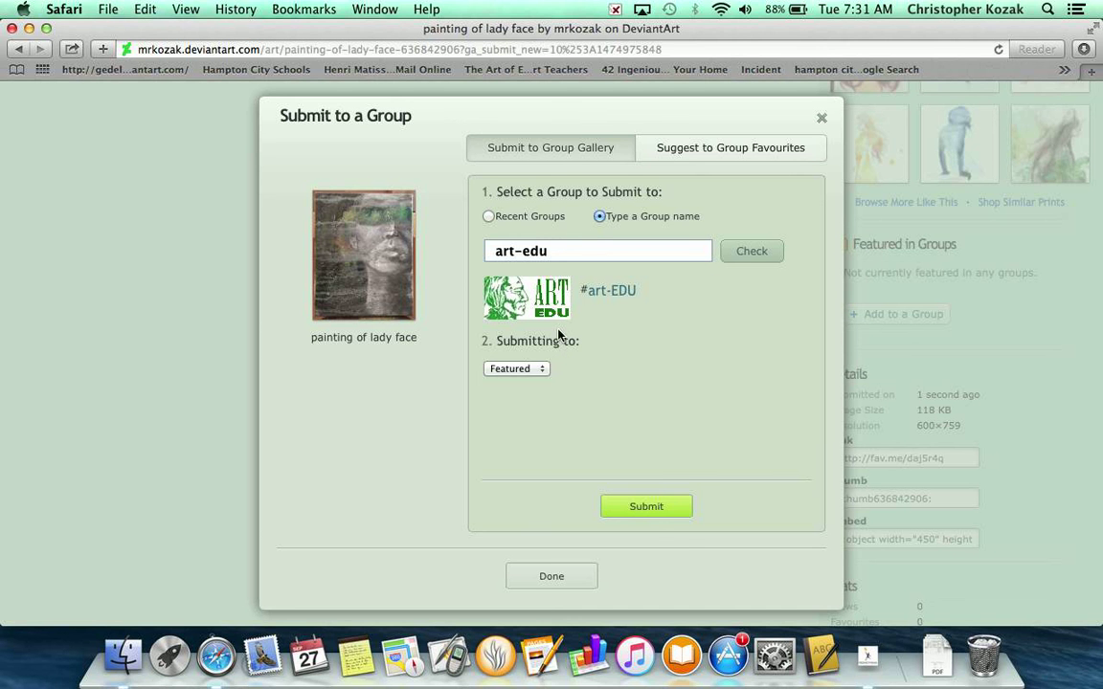
pyautogui.moveTo(510, 274)
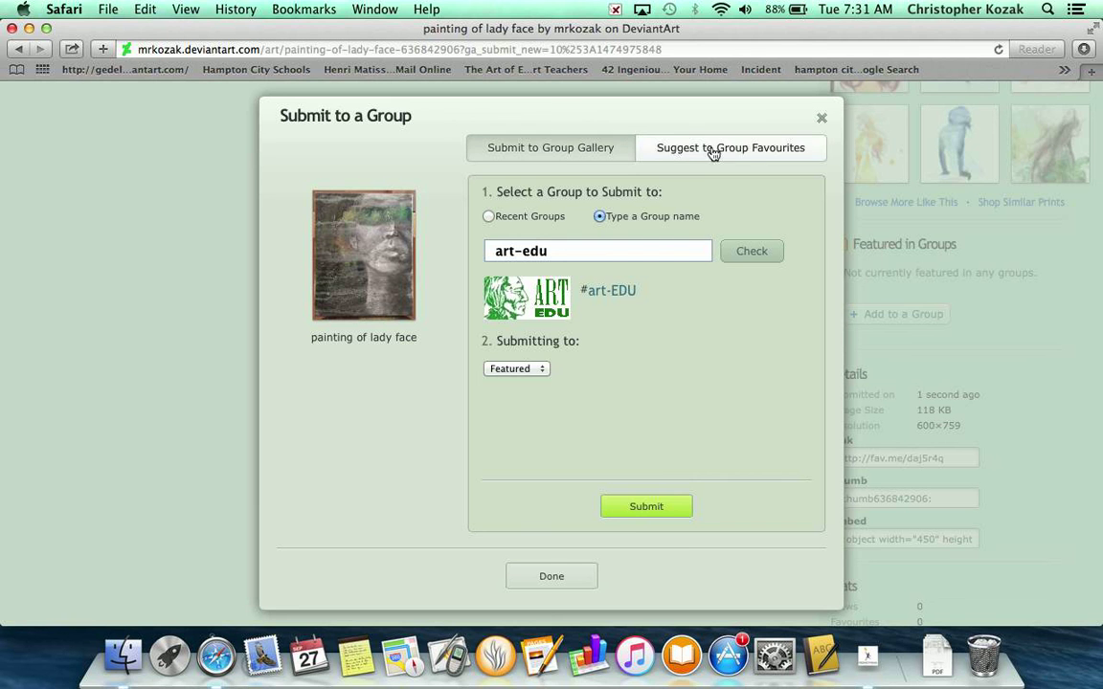
# Step: Suggest the painting to art-EDU's Featured favourites and close the submission window
pyautogui.click(731, 148)
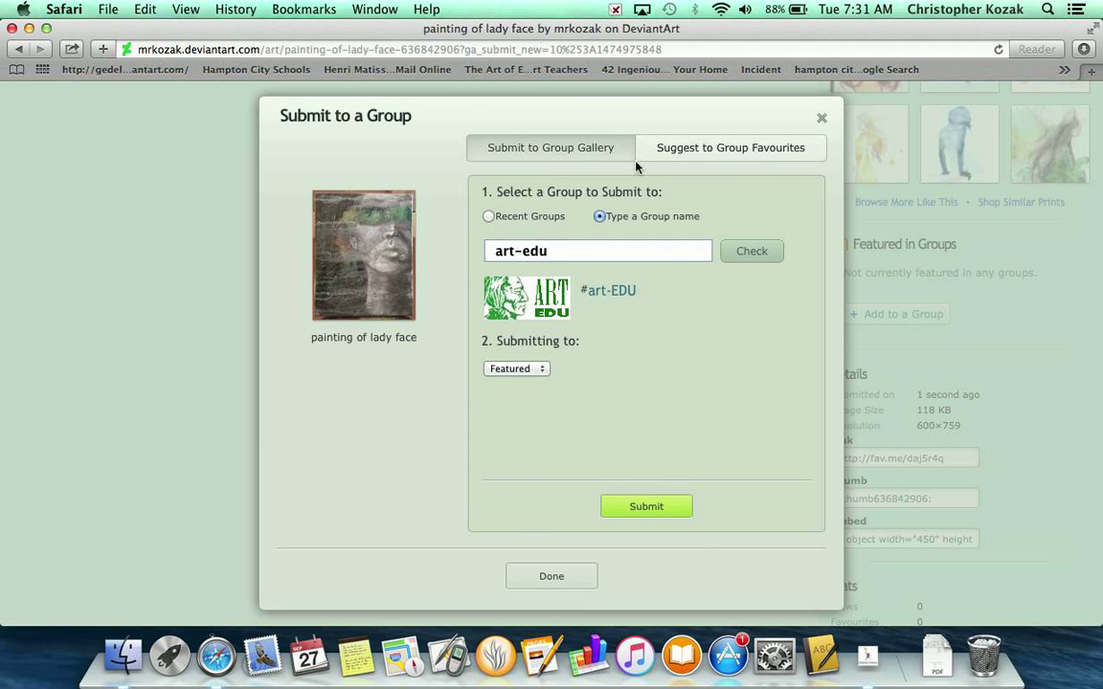
pyautogui.click(730, 148)
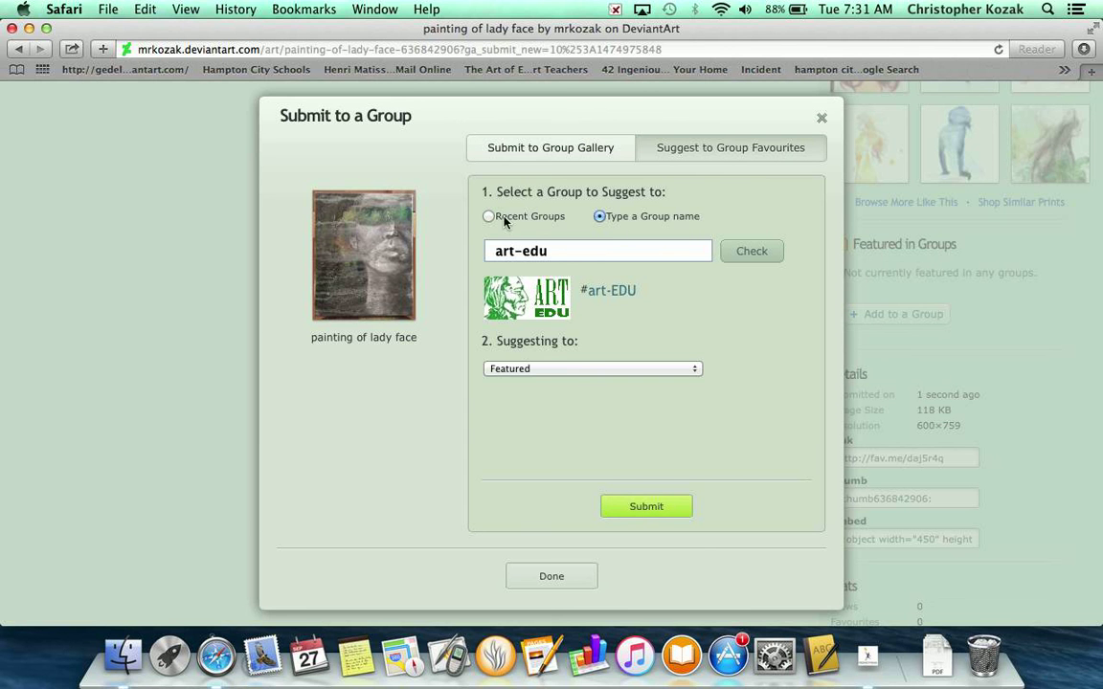
pyautogui.click(488, 217)
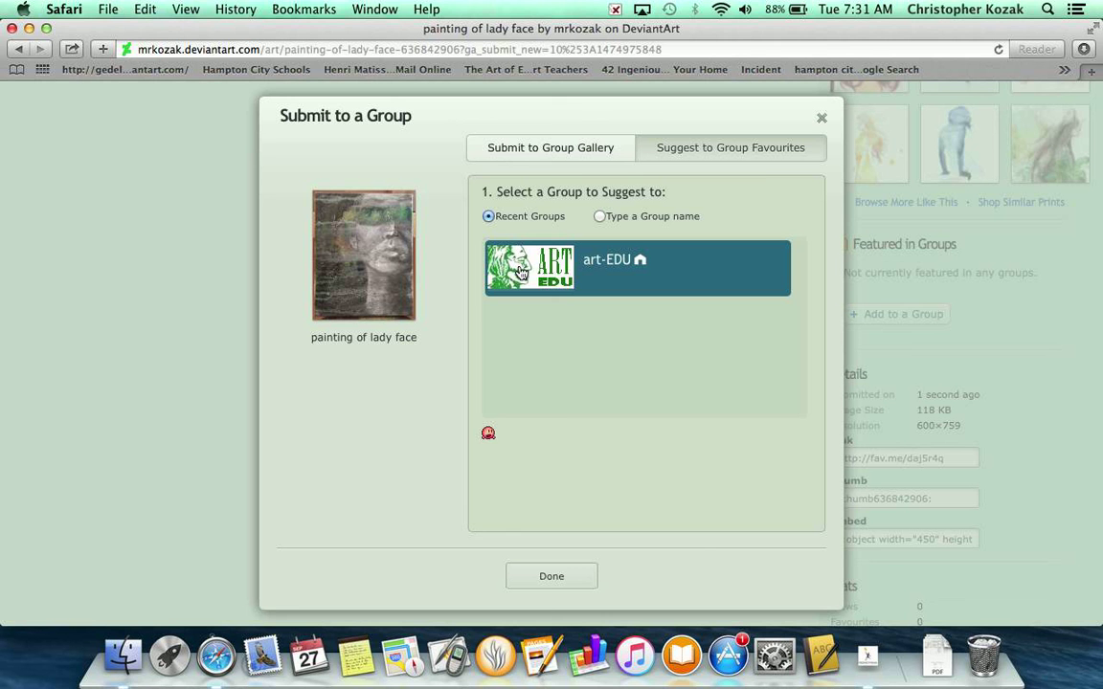
pyautogui.click(637, 268)
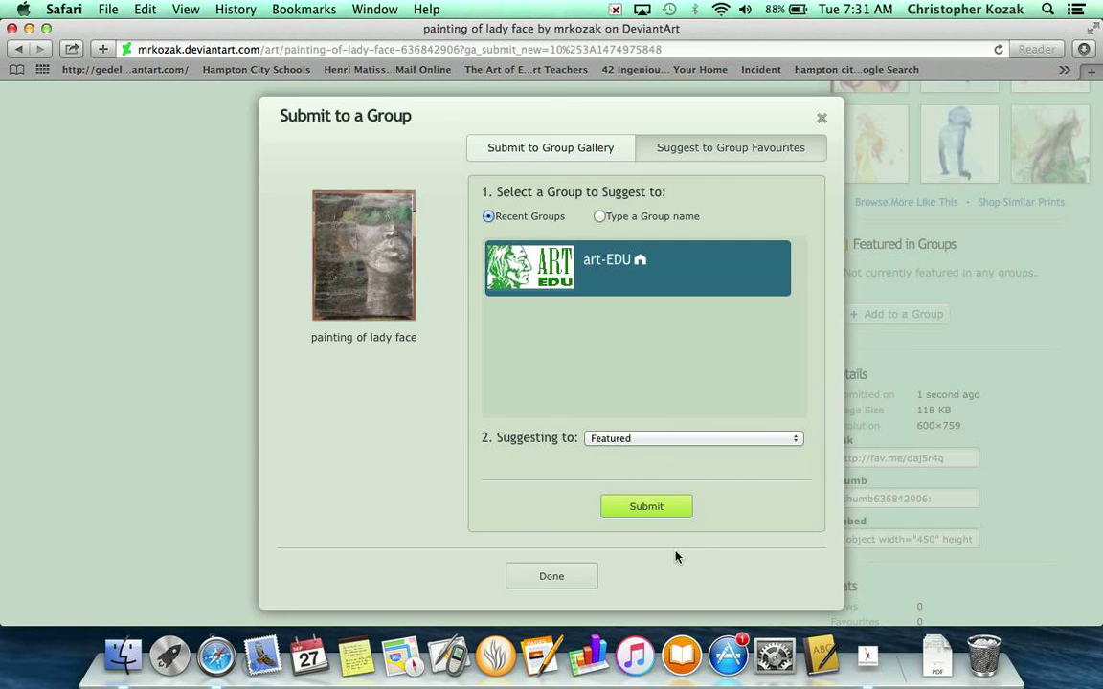
pyautogui.click(645, 506)
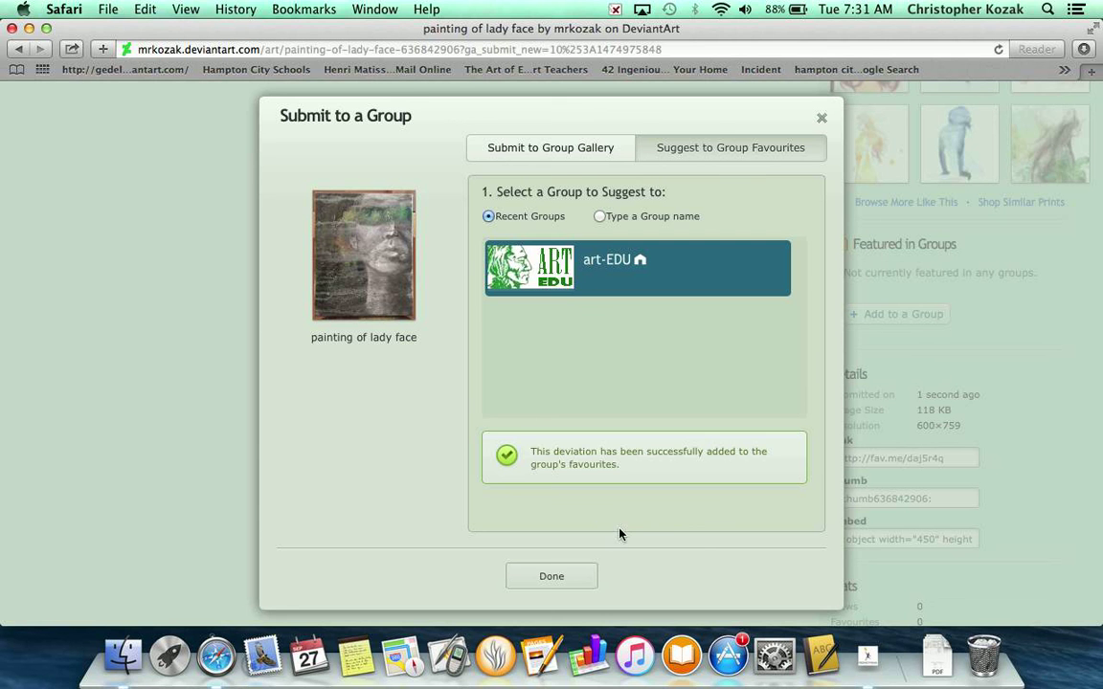
pyautogui.click(552, 575)
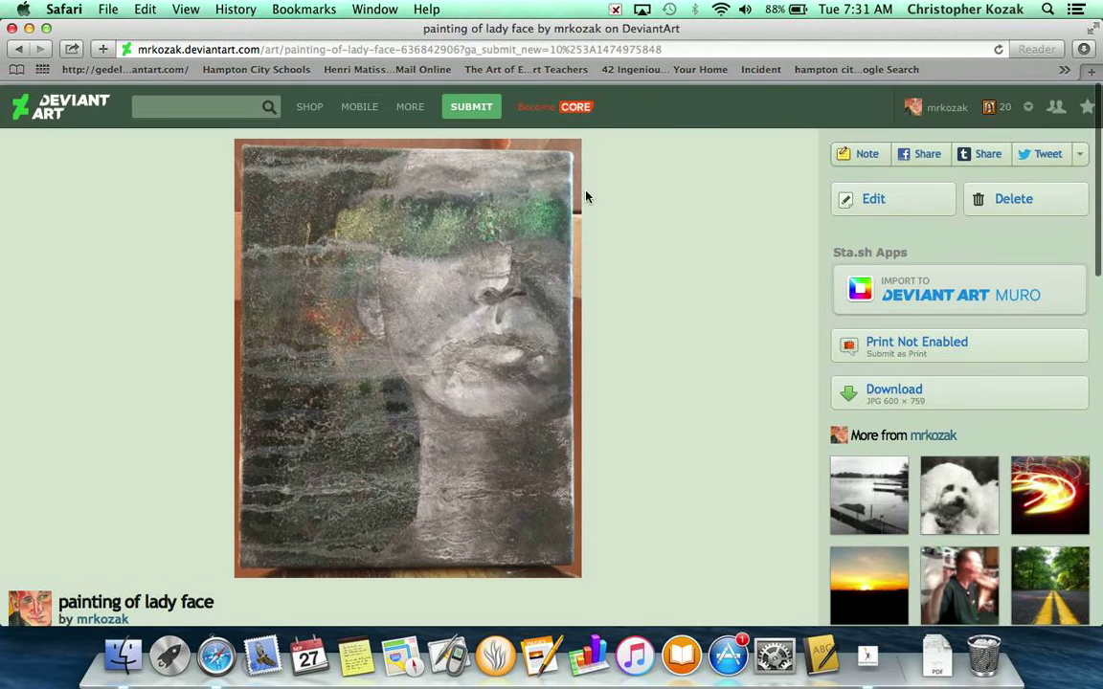
# Step: Confirm 'painting of lady face' sits first in art-EDU's Featured favourites collection
pyautogui.click(942, 107)
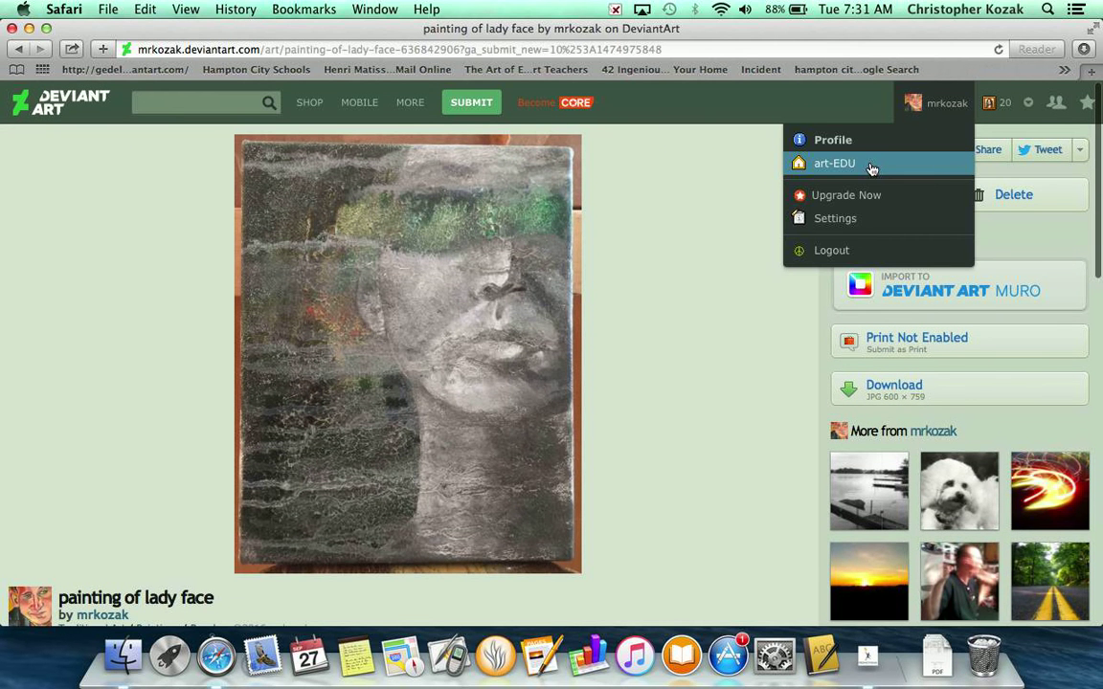
pyautogui.click(830, 163)
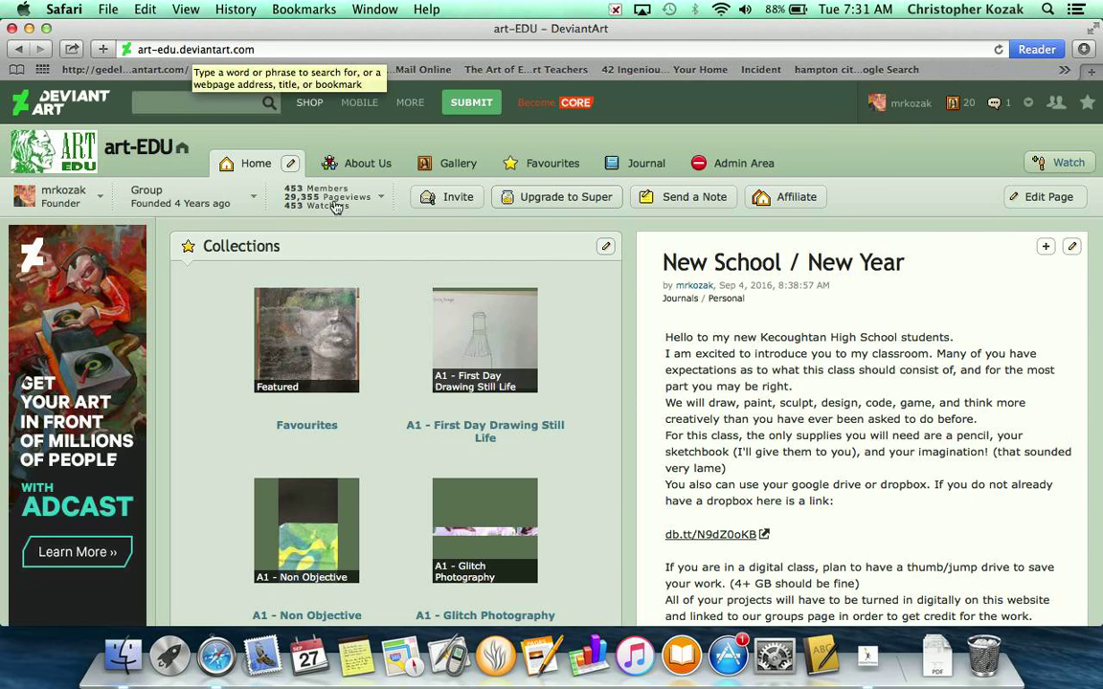
pyautogui.moveTo(382, 277)
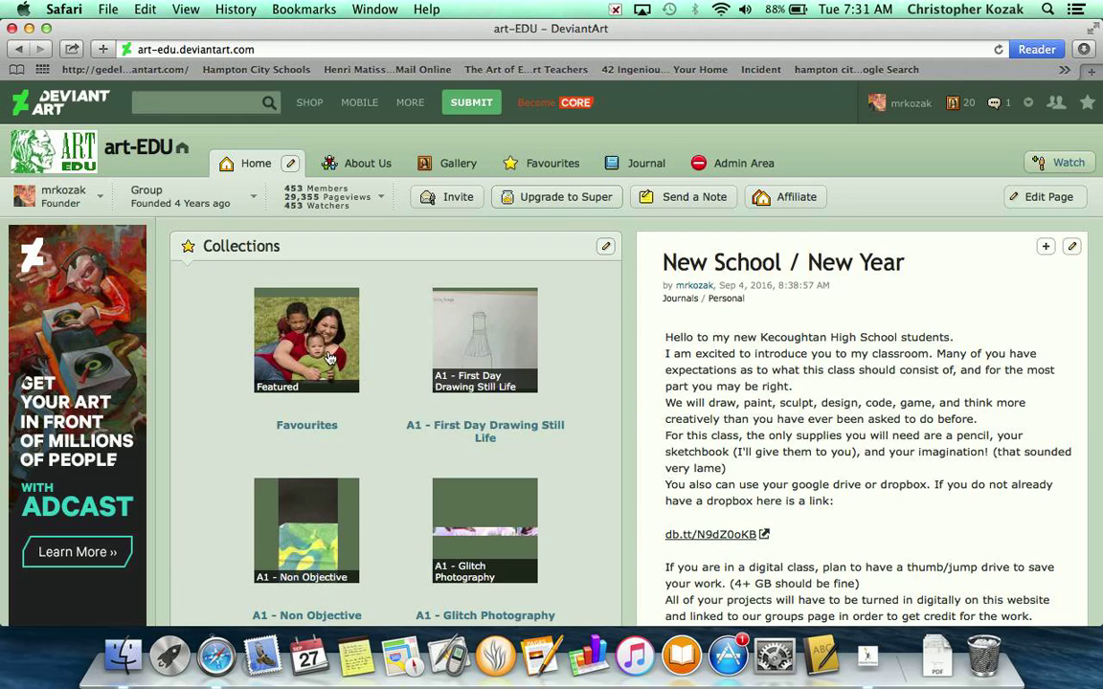
pyautogui.click(306, 340)
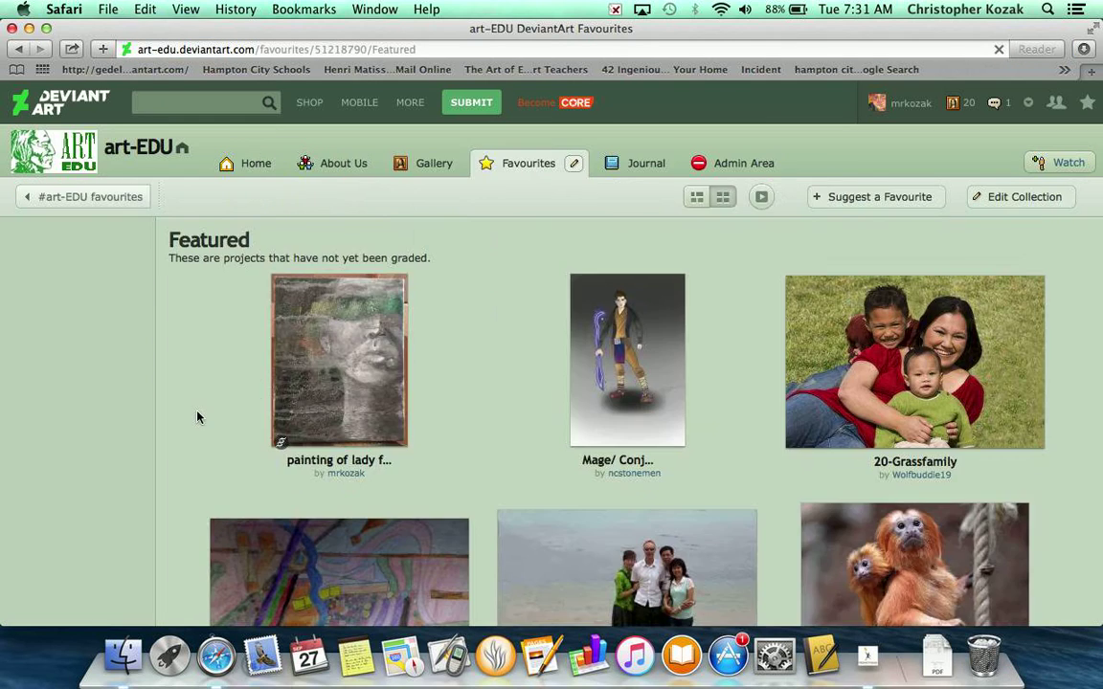
pyautogui.moveTo(431, 318)
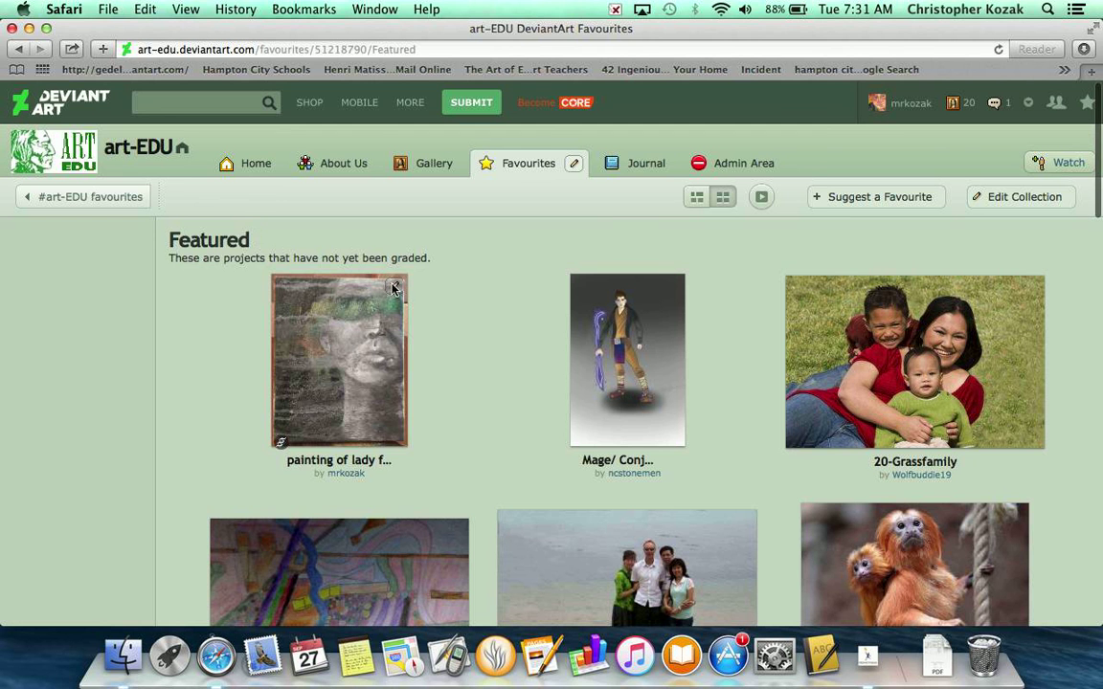
pyautogui.click(393, 286)
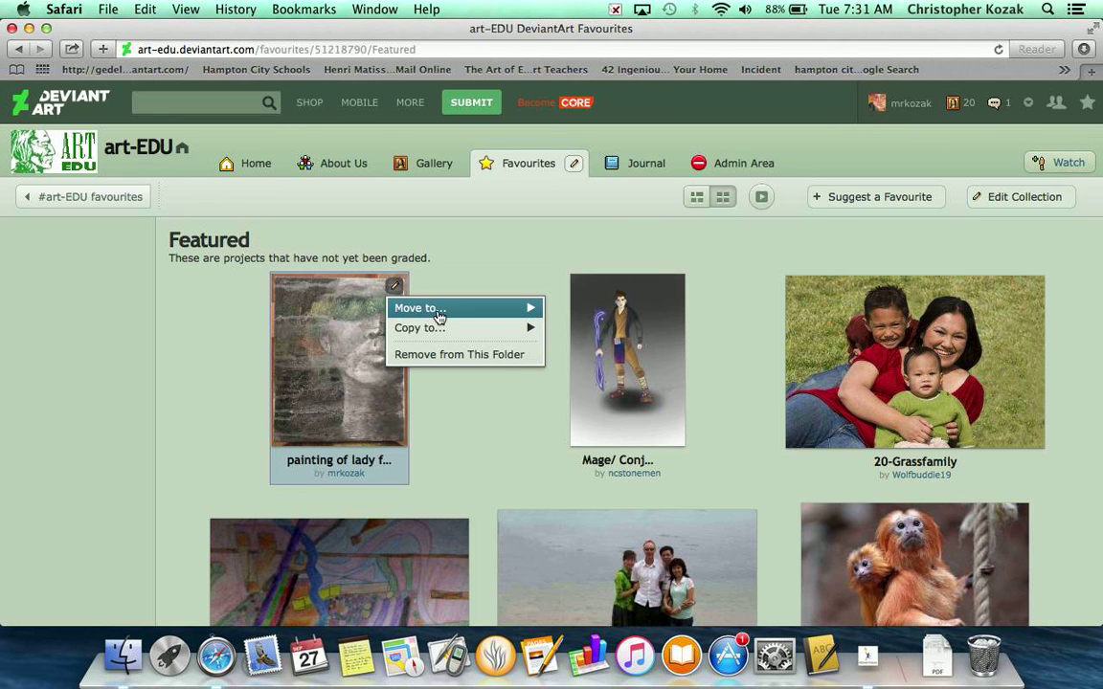
pyautogui.click(420, 308)
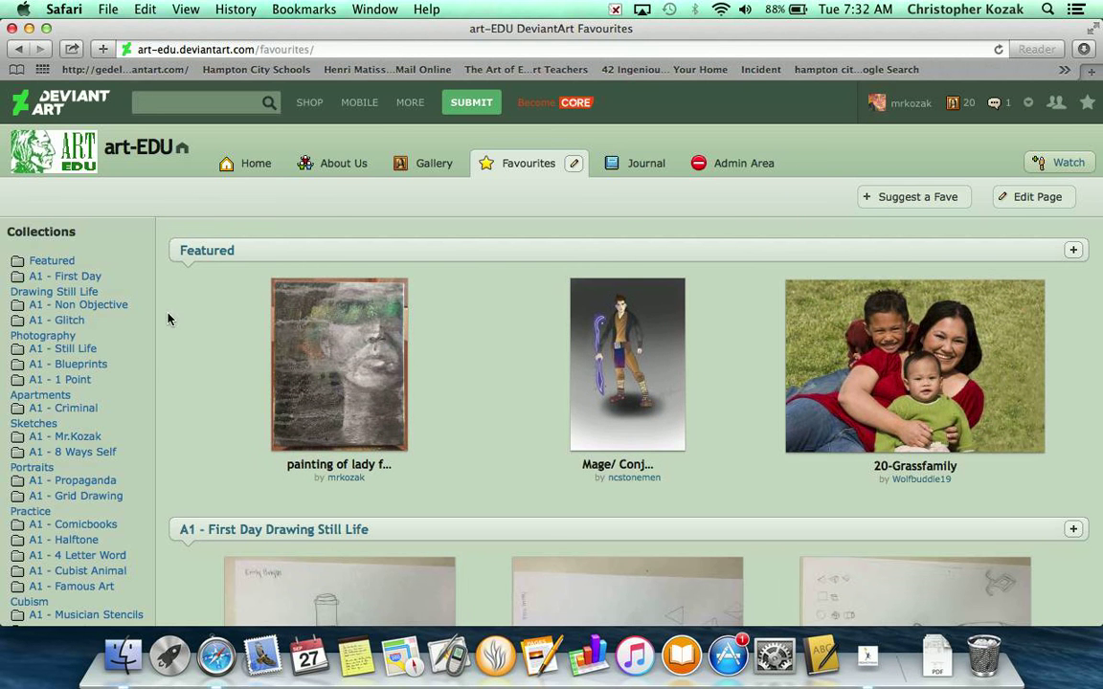
pyautogui.scroll(-3)
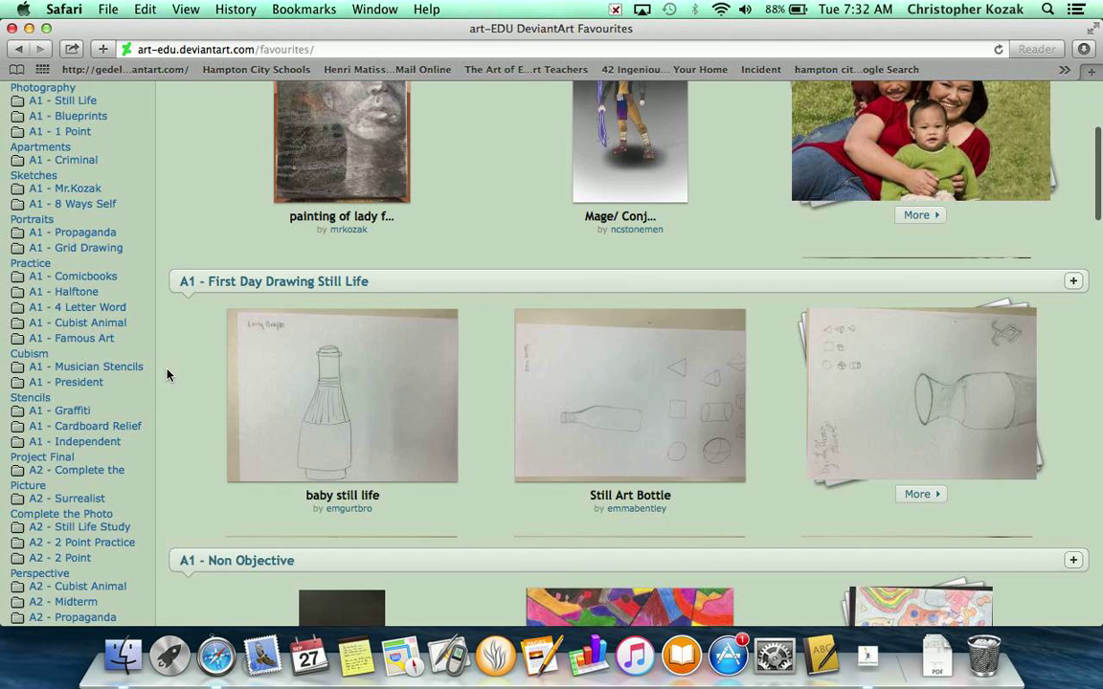
pyautogui.scroll(-3)
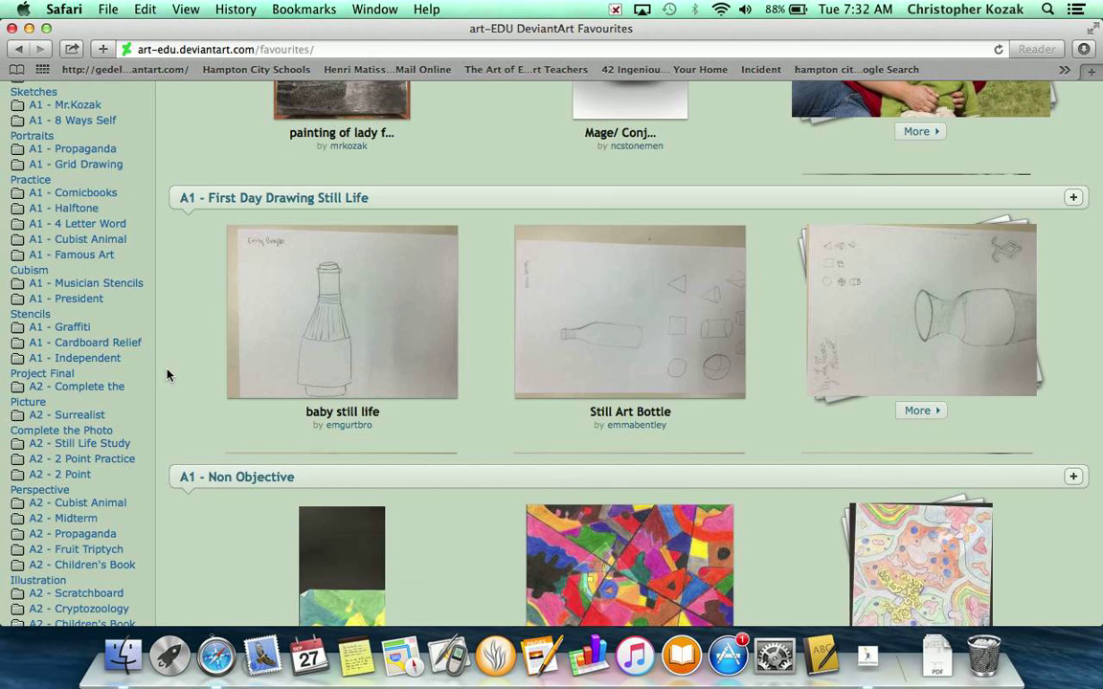
pyautogui.scroll(3)
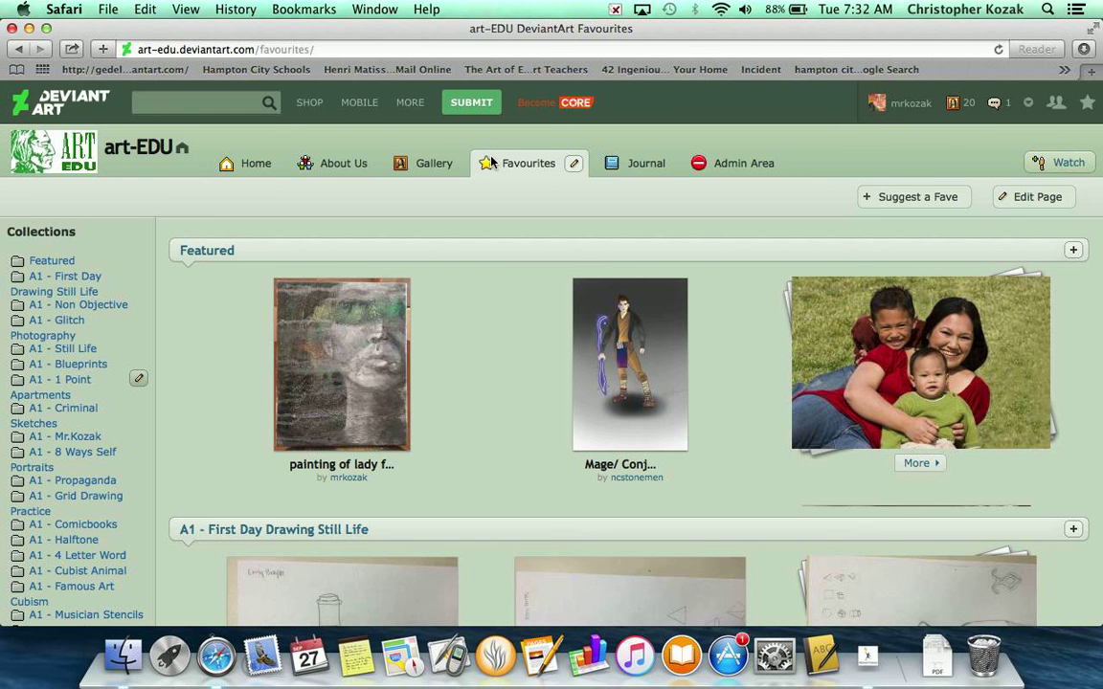
pyautogui.moveTo(499, 291)
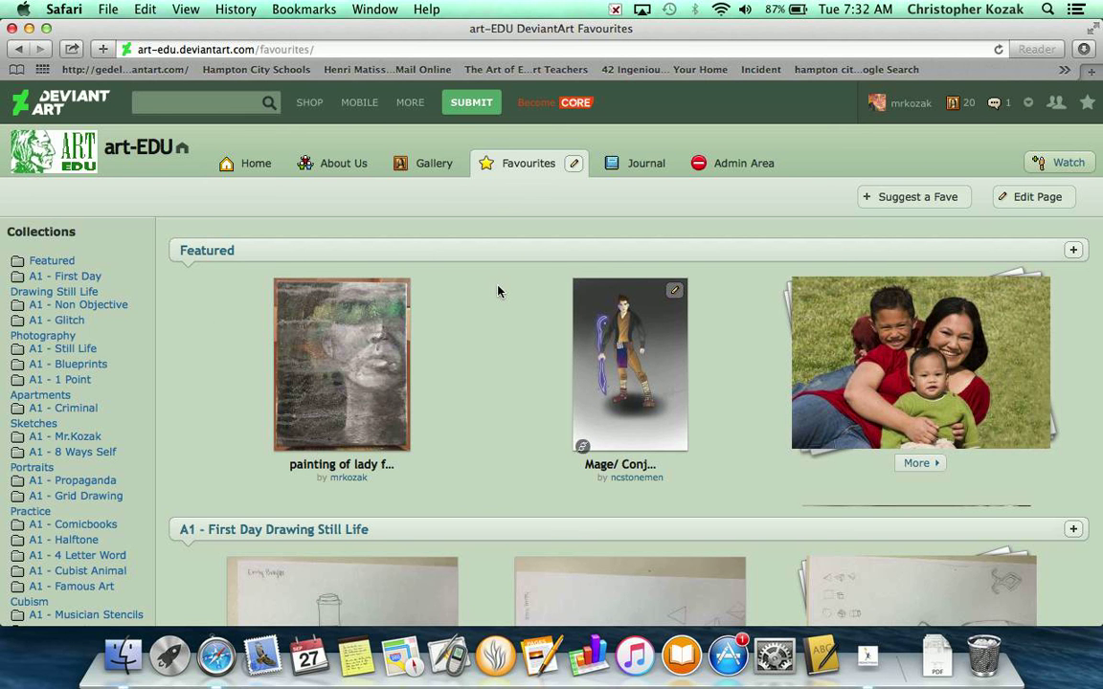
pyautogui.moveTo(548, 359)
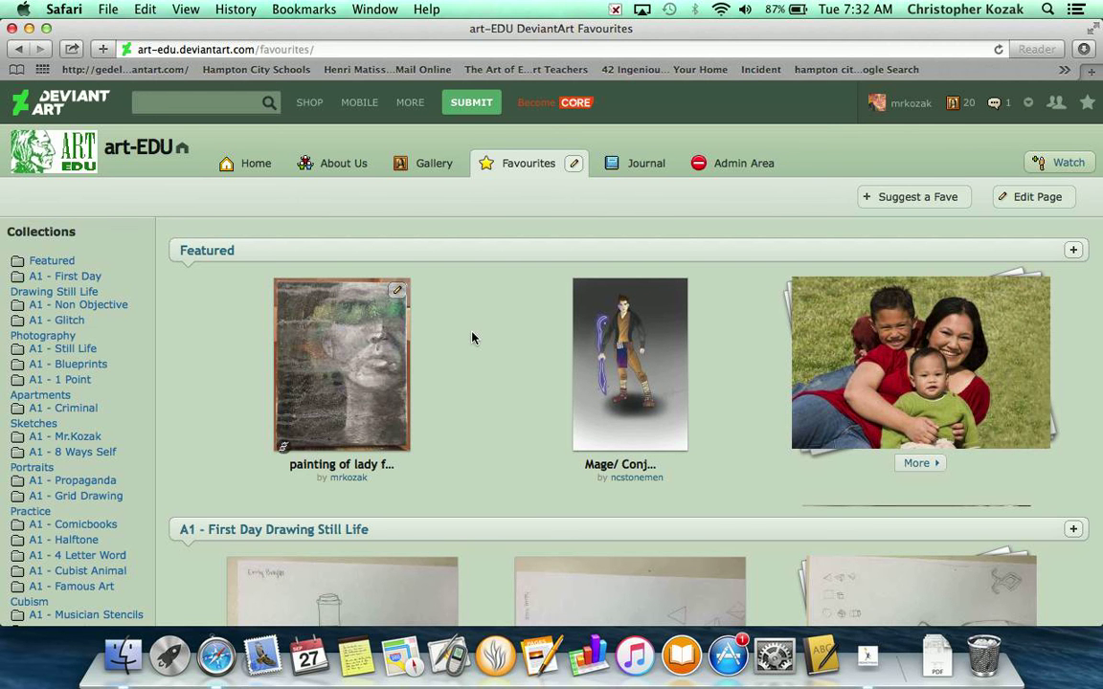
pyautogui.moveTo(867, 653)
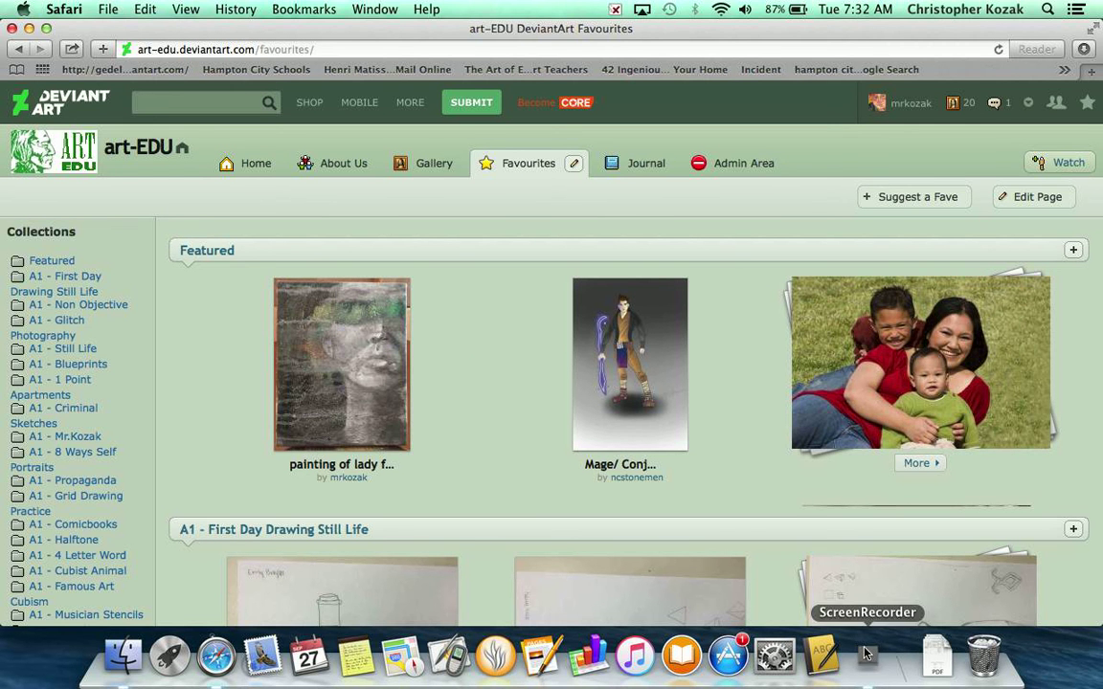